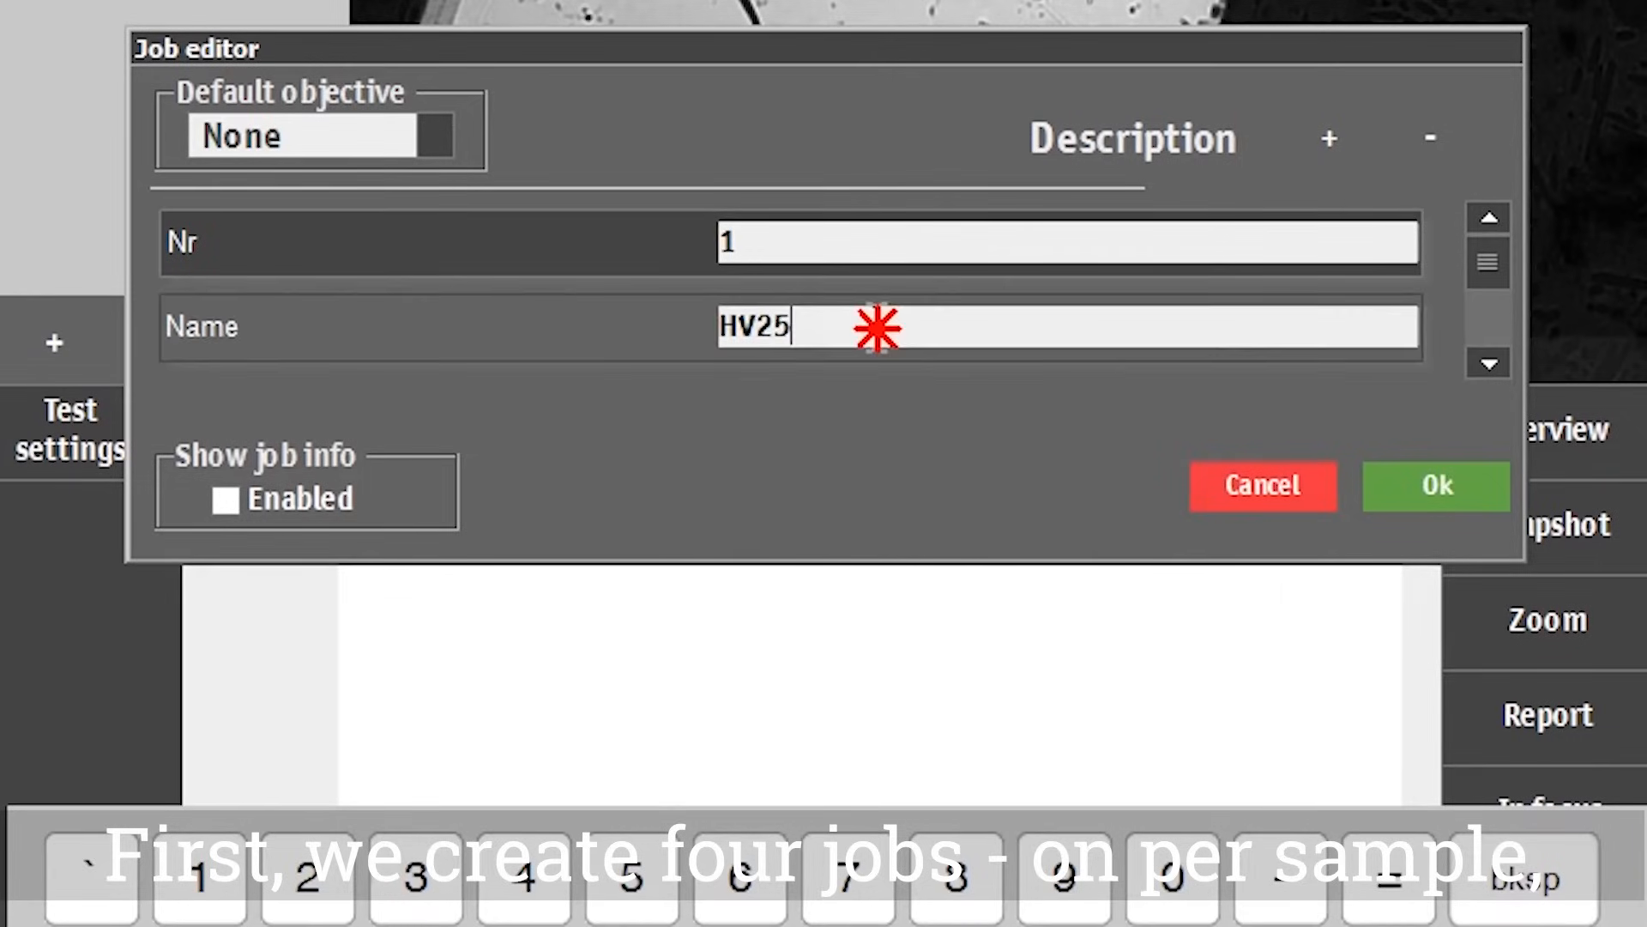
# Create the Sample 1 job with a 10x default objective
pyautogui.write('Sample 1')
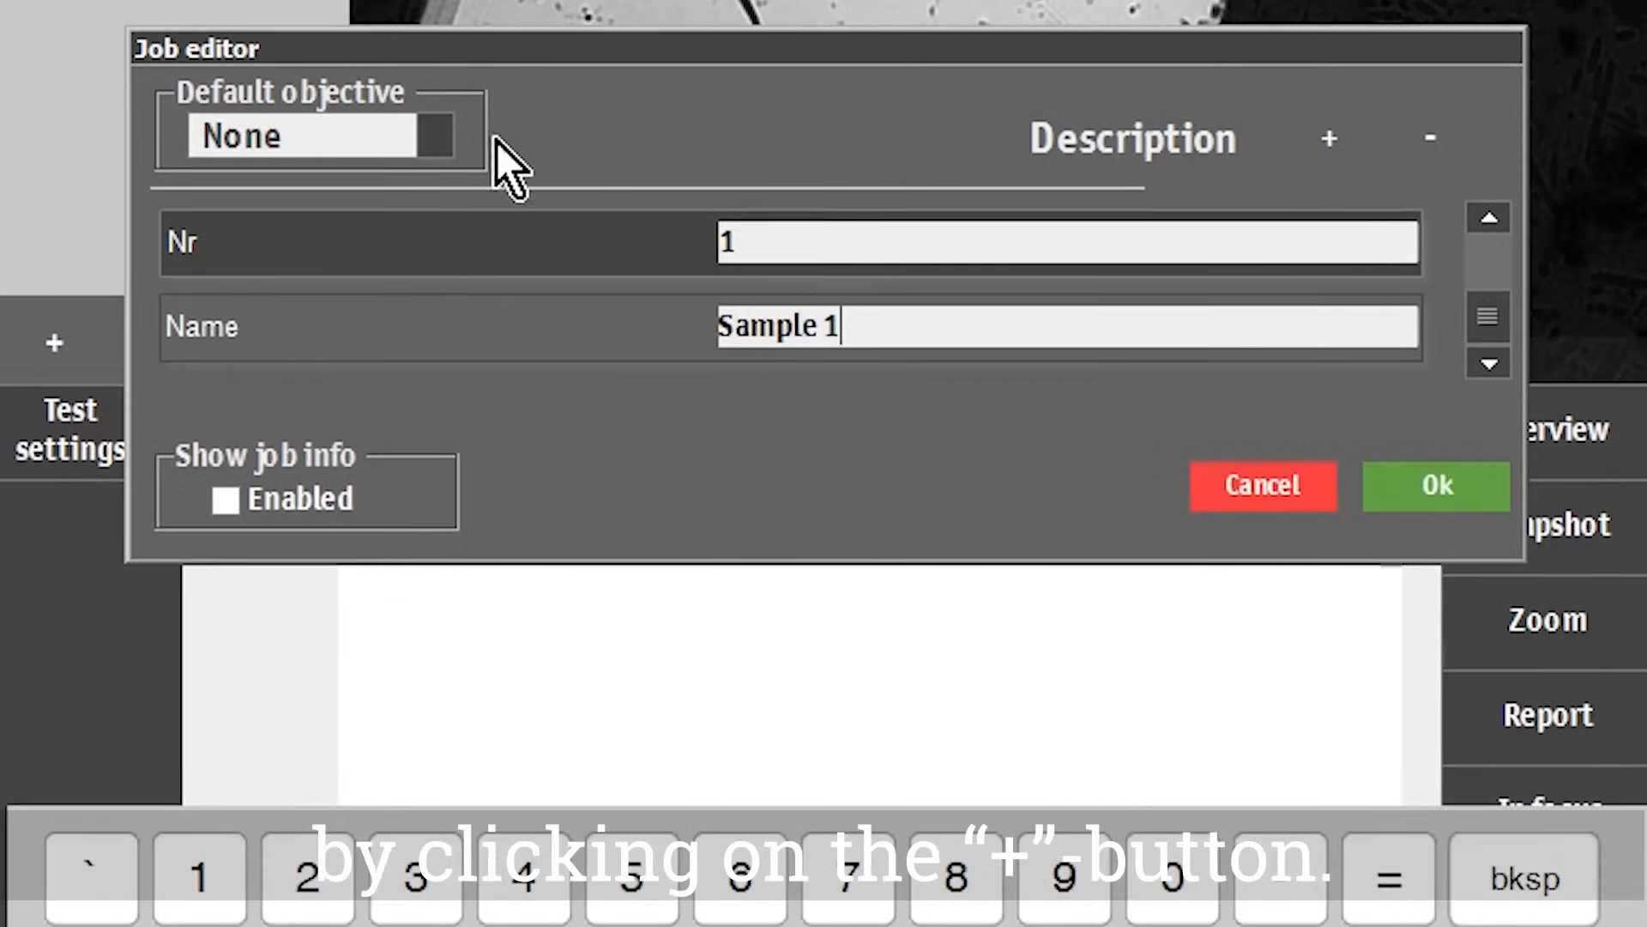
pyautogui.click(305, 135)
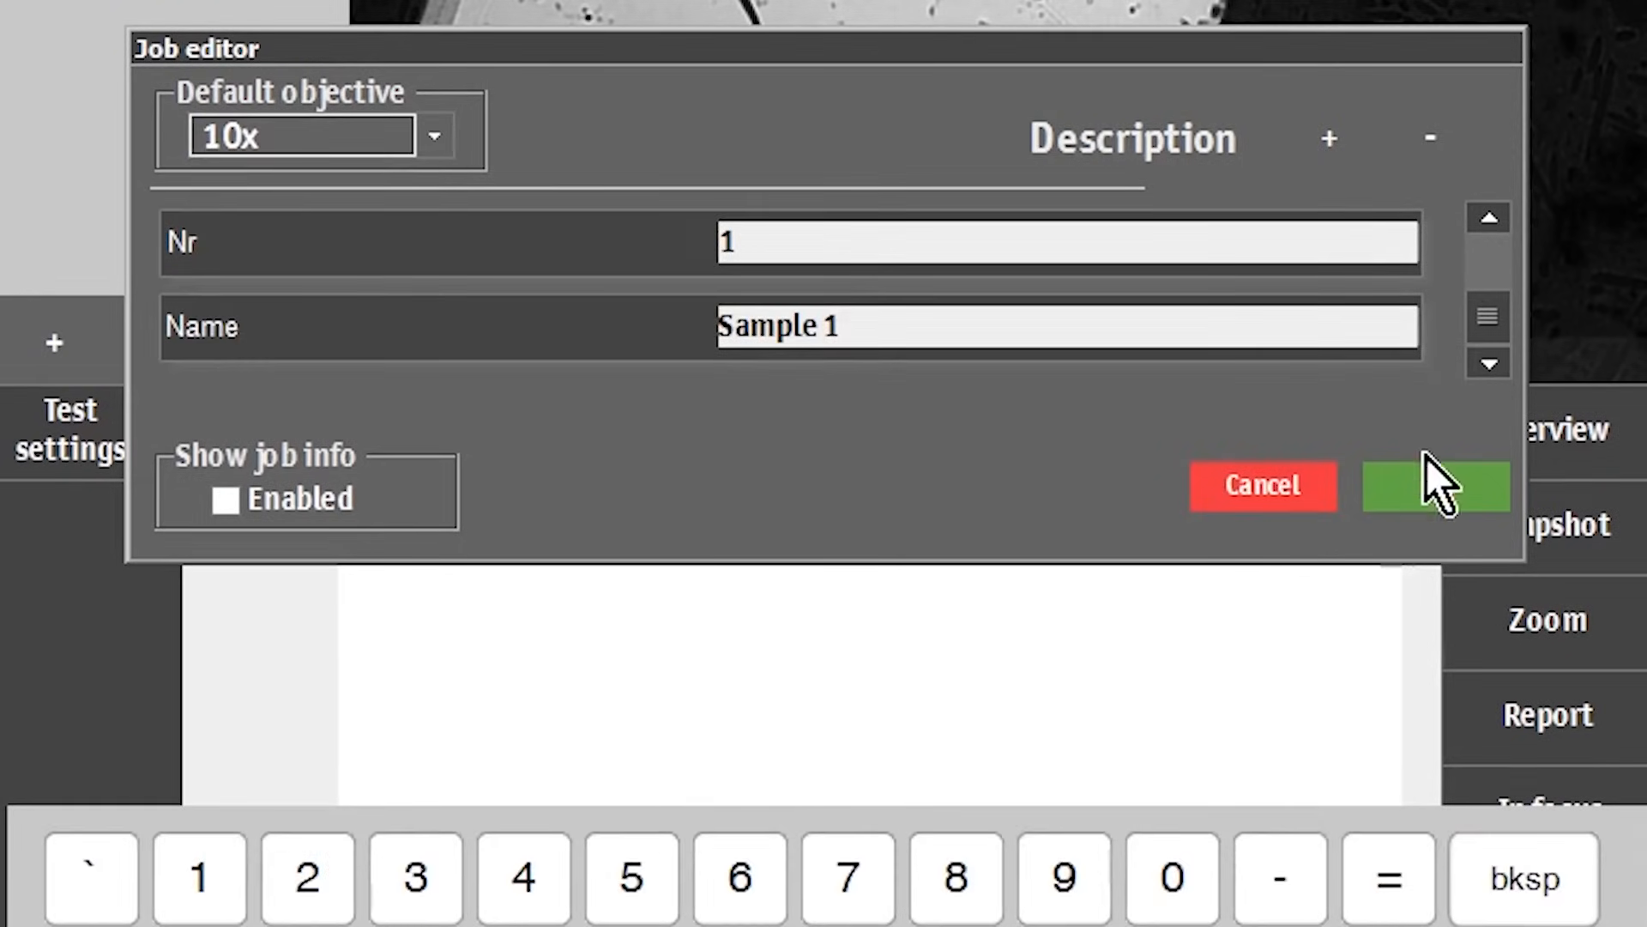
pyautogui.click(1437, 486)
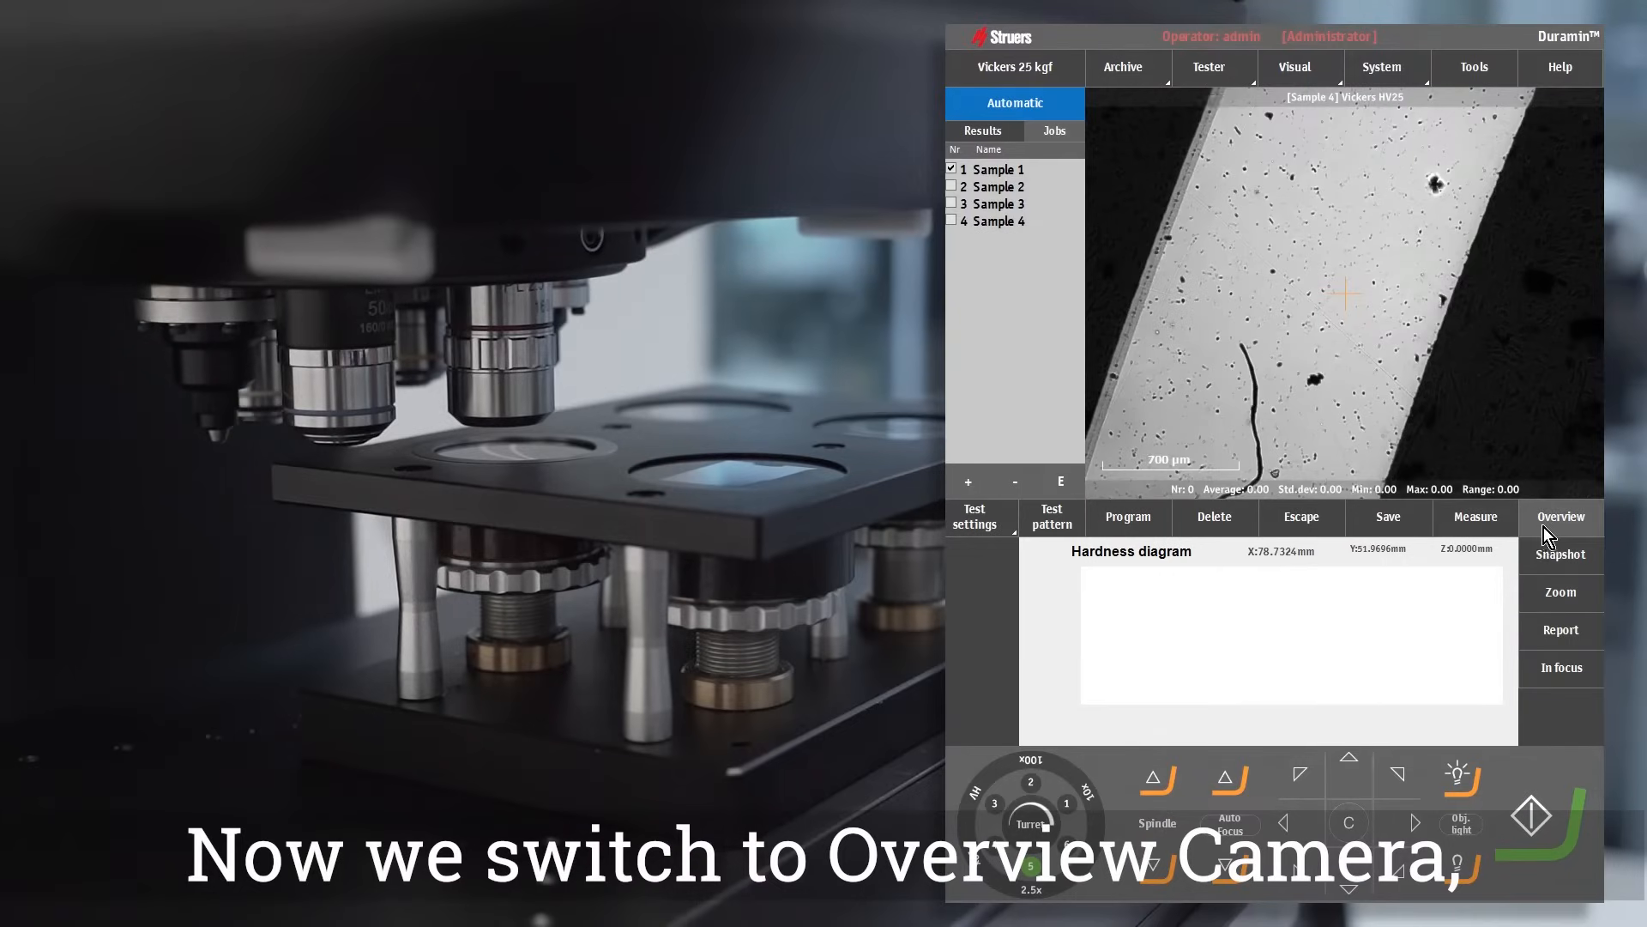
# Switch to the overview camera image and make Sample 1 the active job
pyautogui.click(1559, 515)
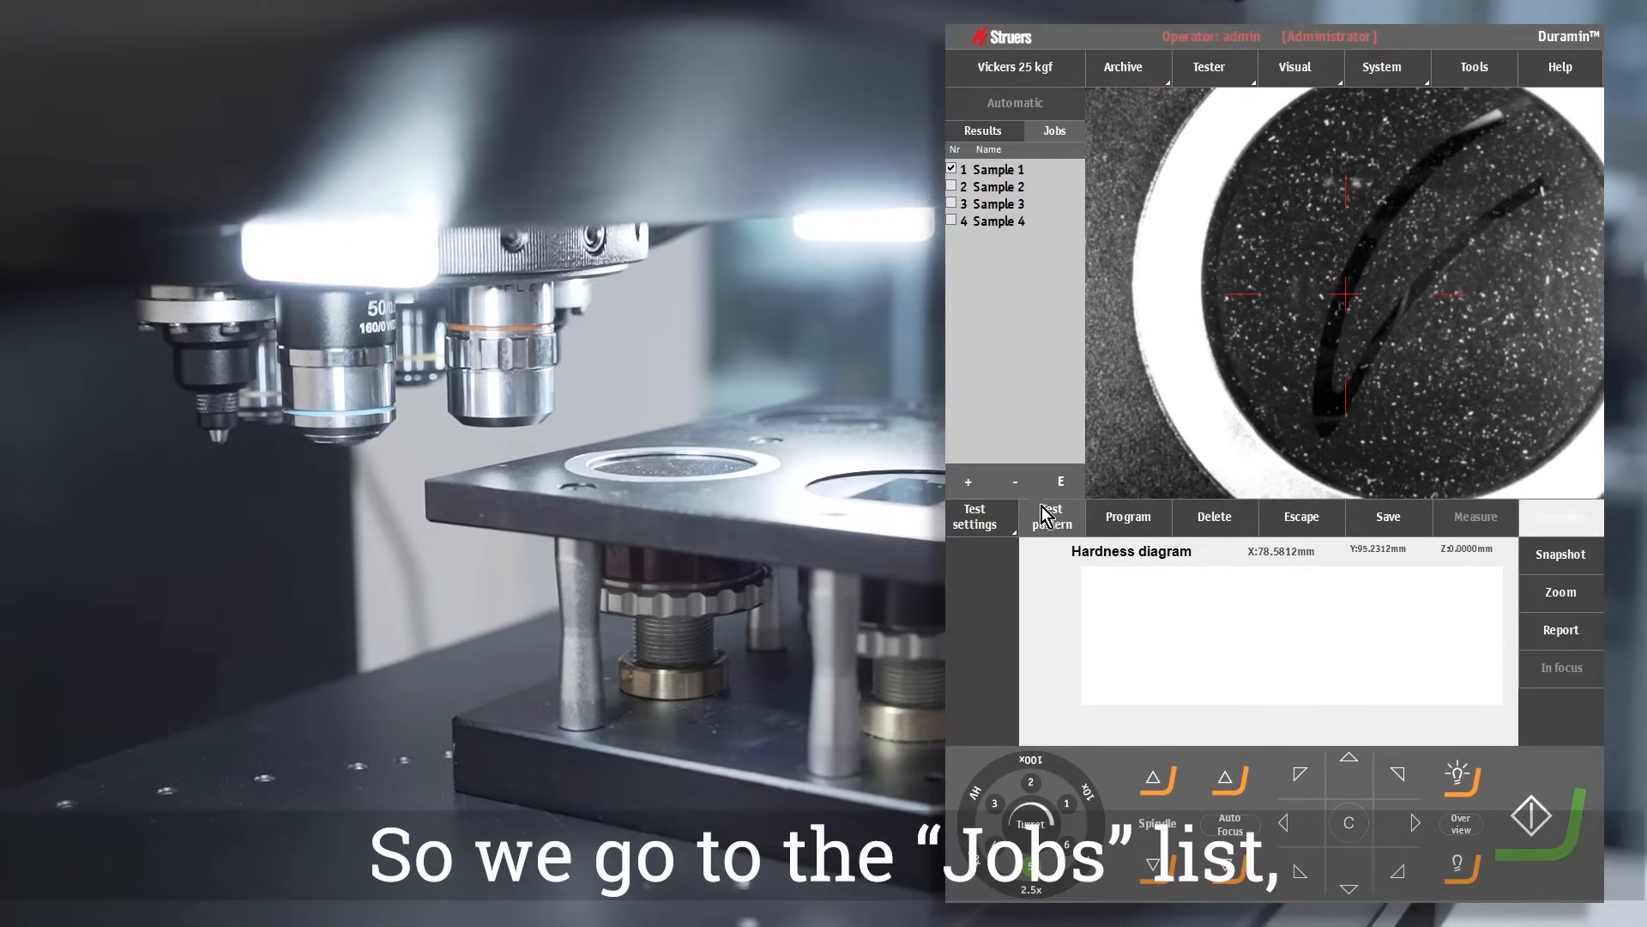
pyautogui.click(996, 169)
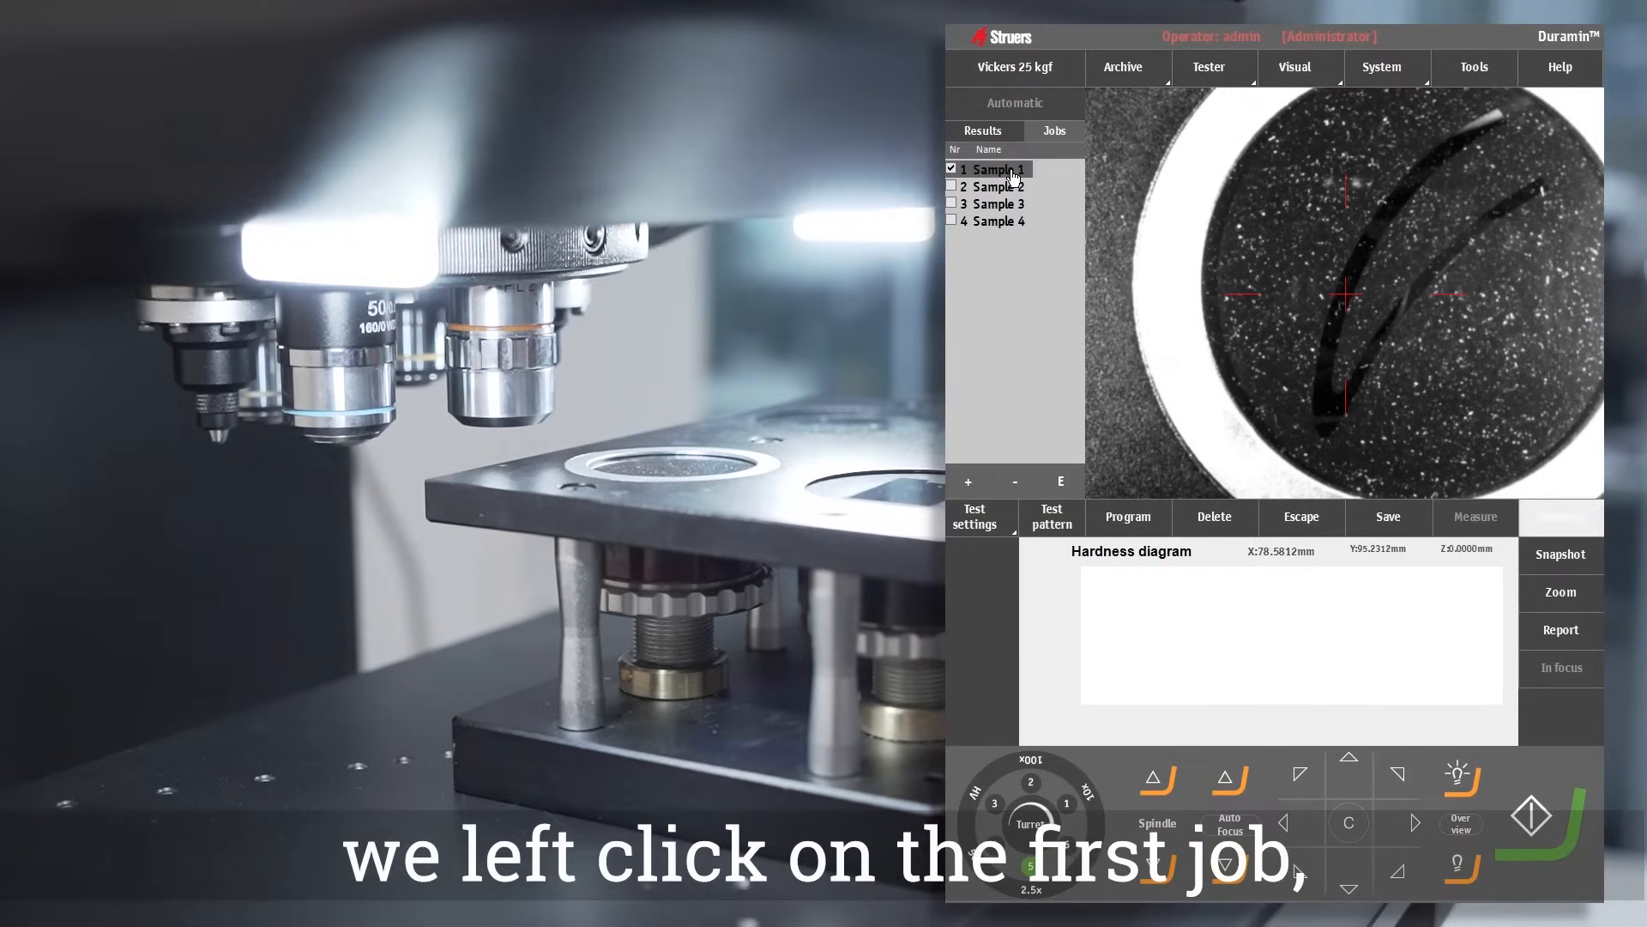
pyautogui.click(1001, 169)
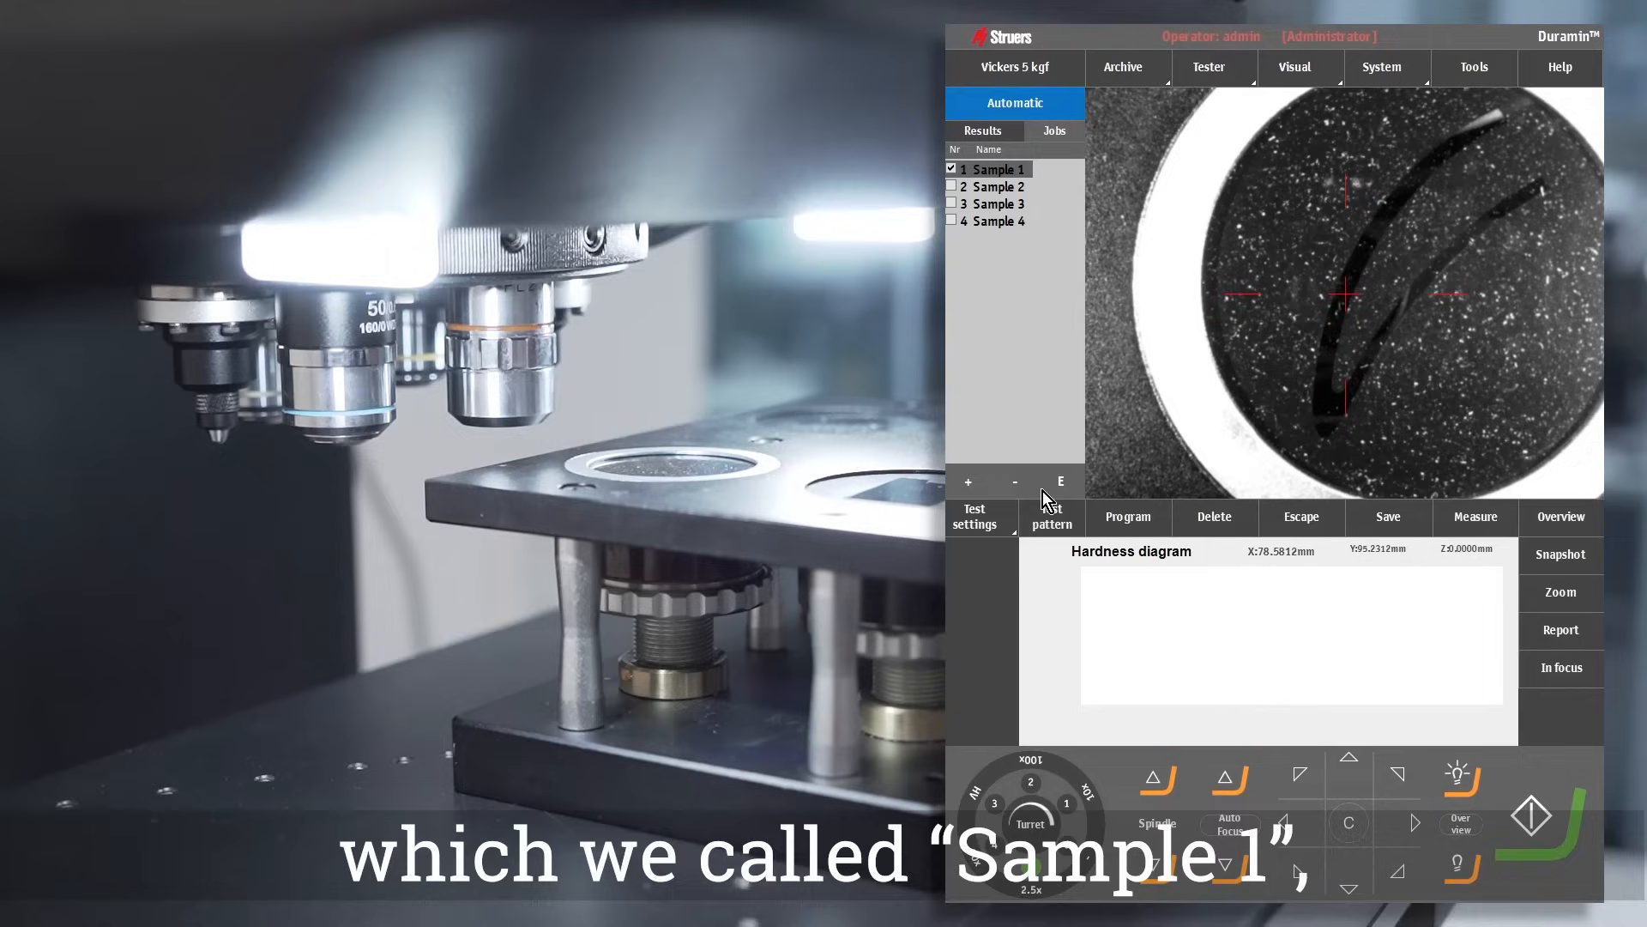
# Build a seven-point line test pattern for Sample 1 and save it
pyautogui.click(1050, 516)
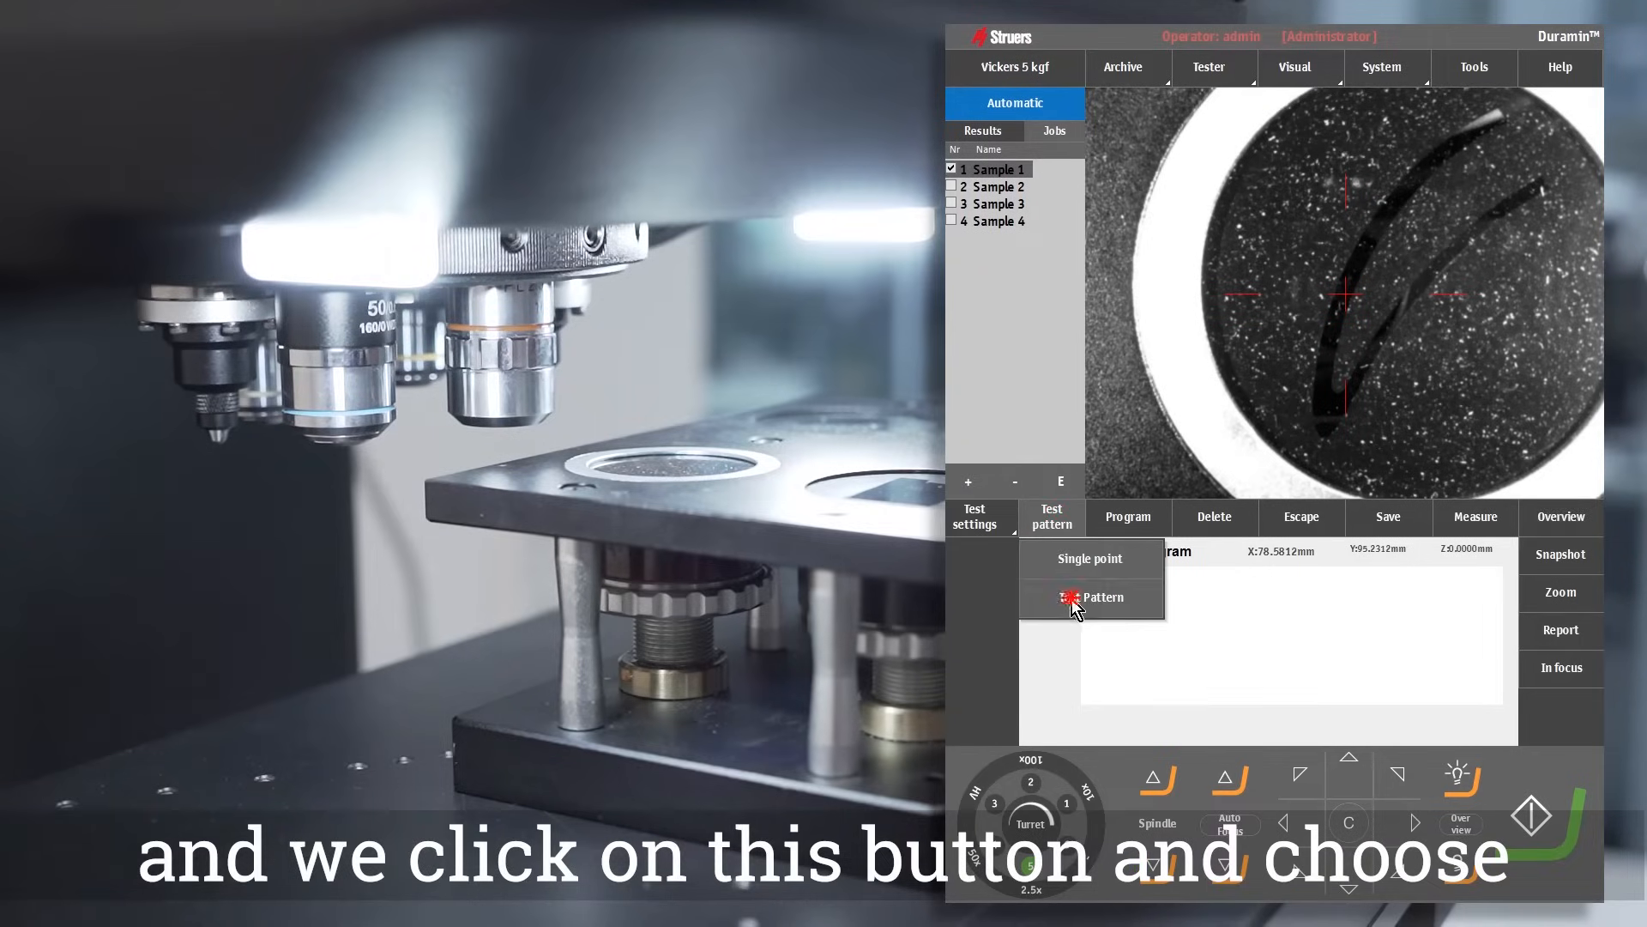
pyautogui.click(1104, 598)
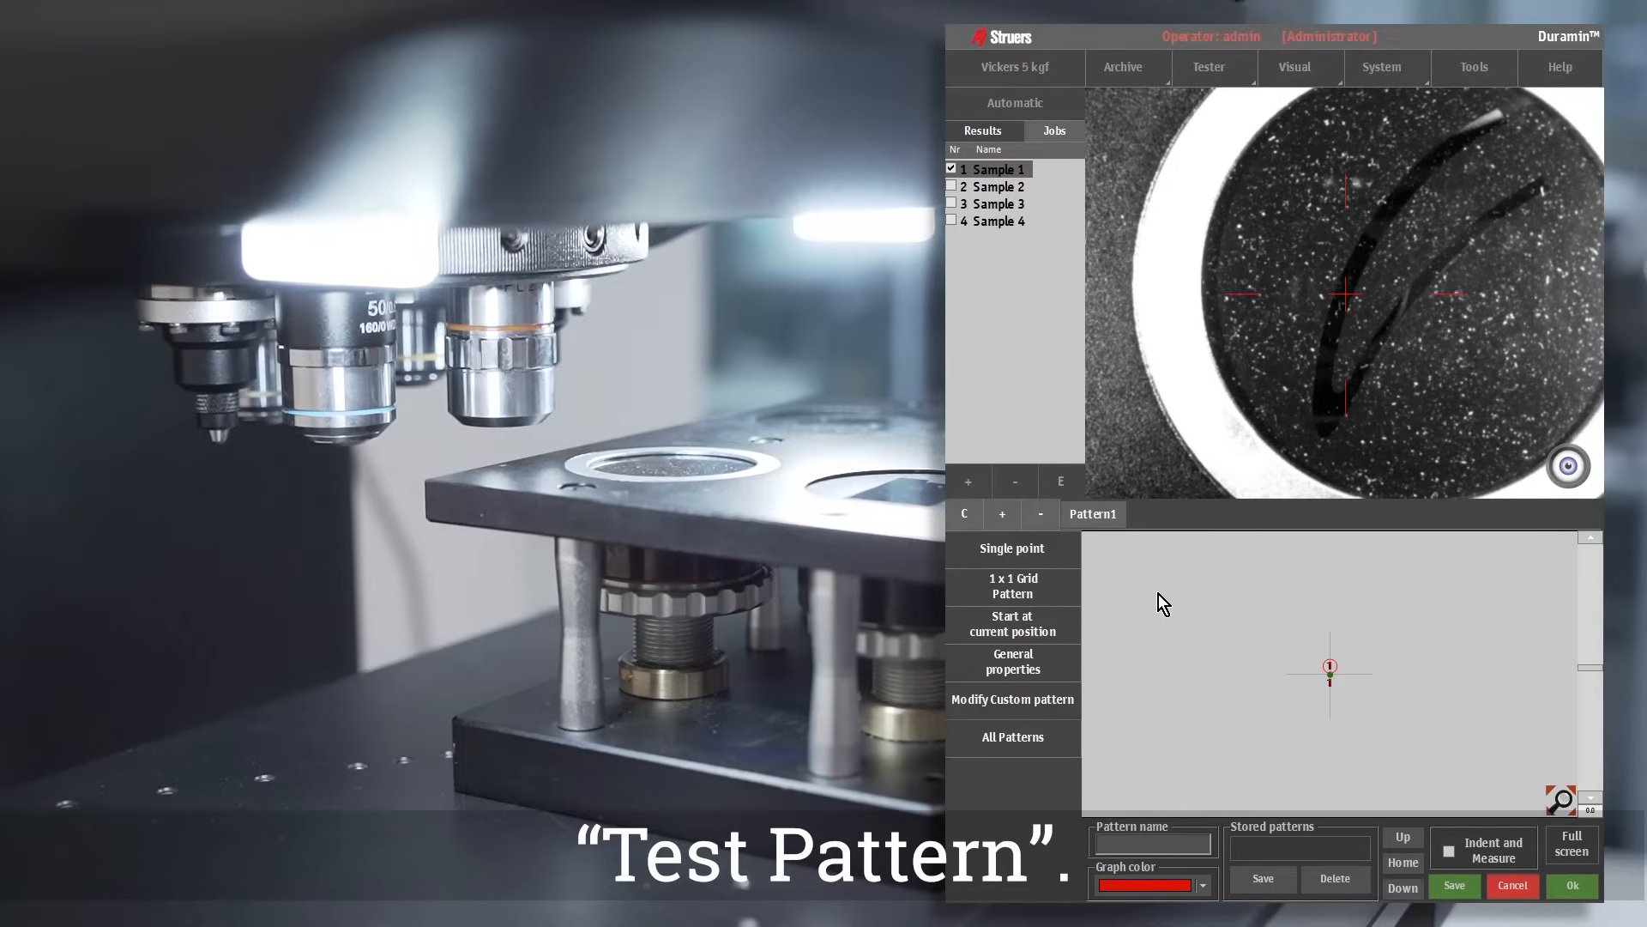
pyautogui.click(1010, 548)
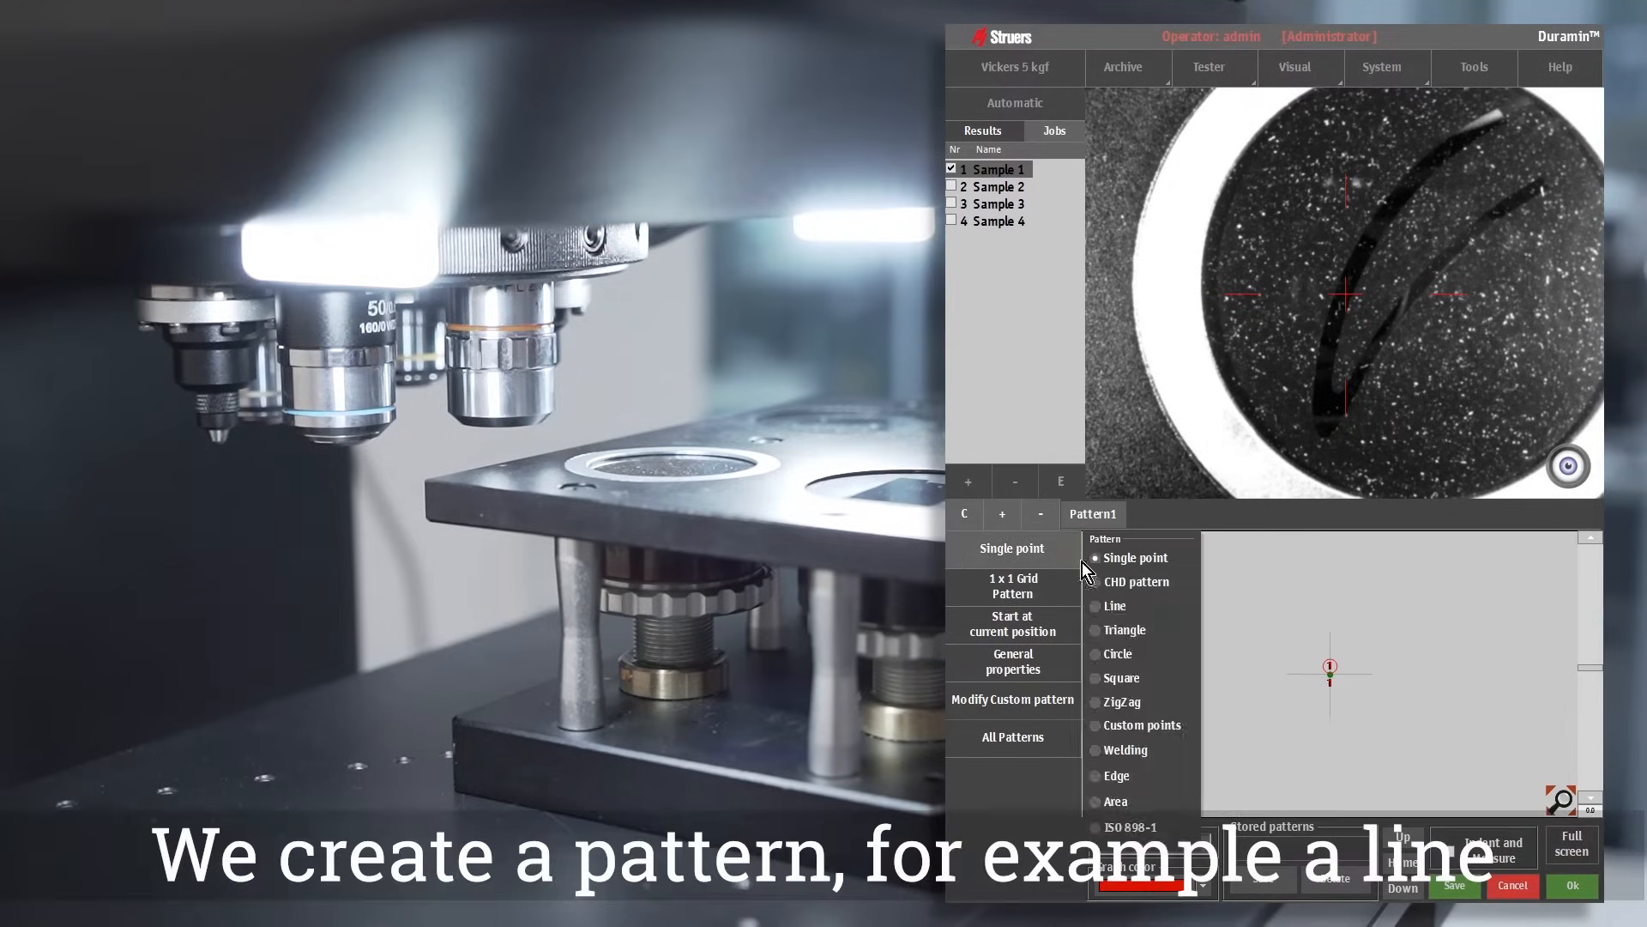
pyautogui.click(1115, 605)
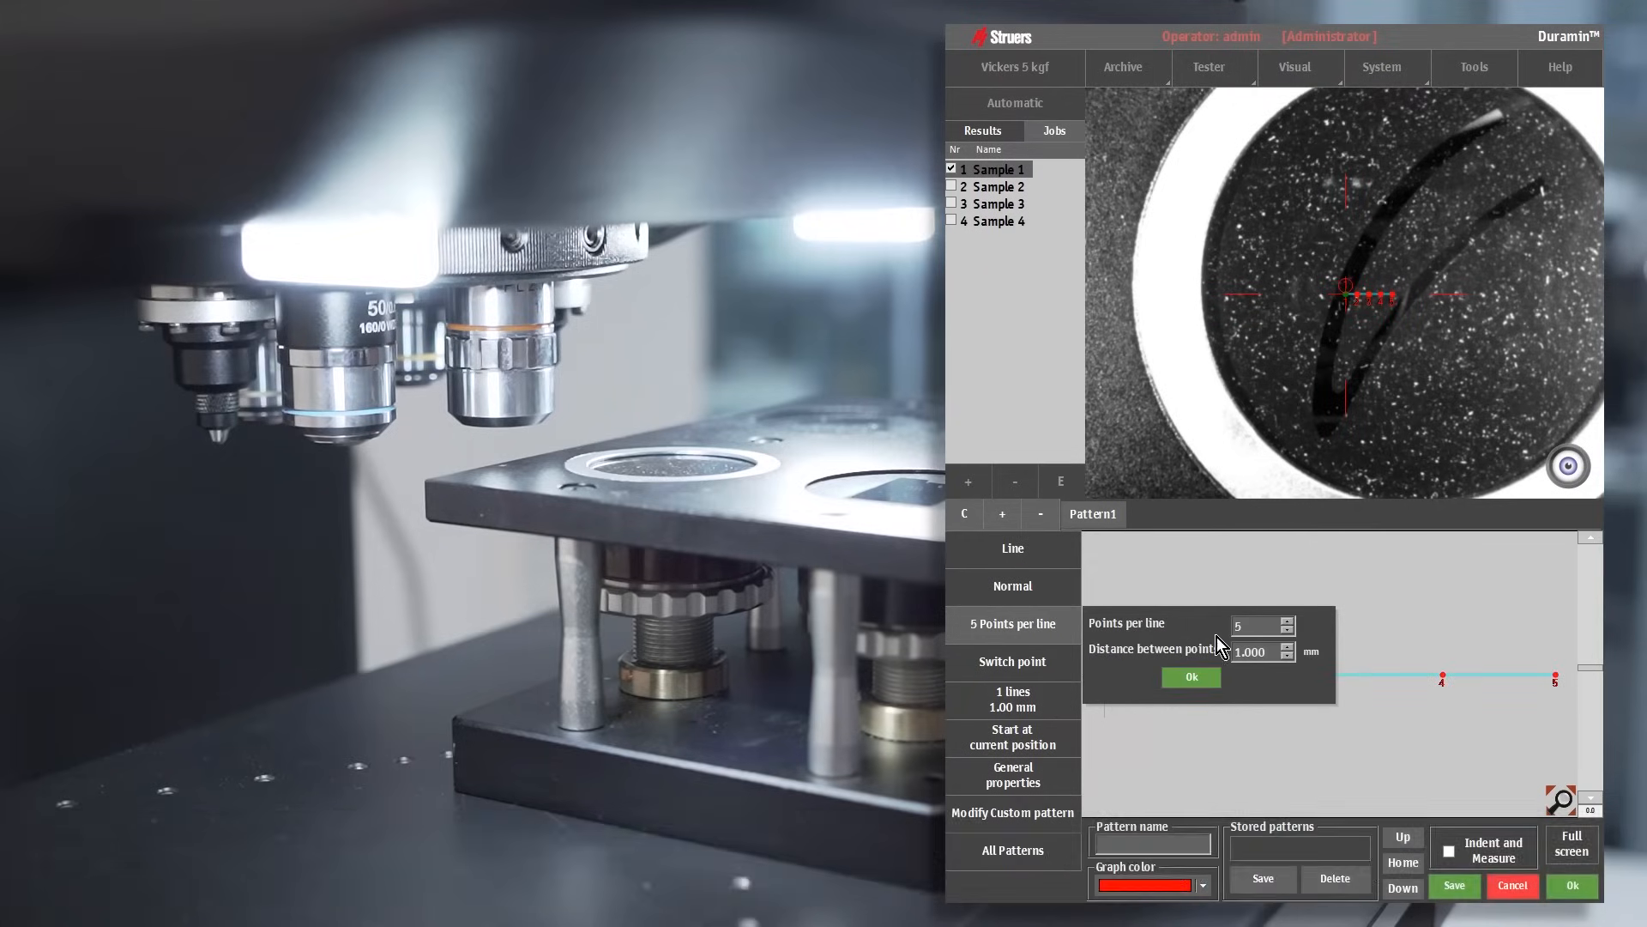
pyautogui.click(1190, 677)
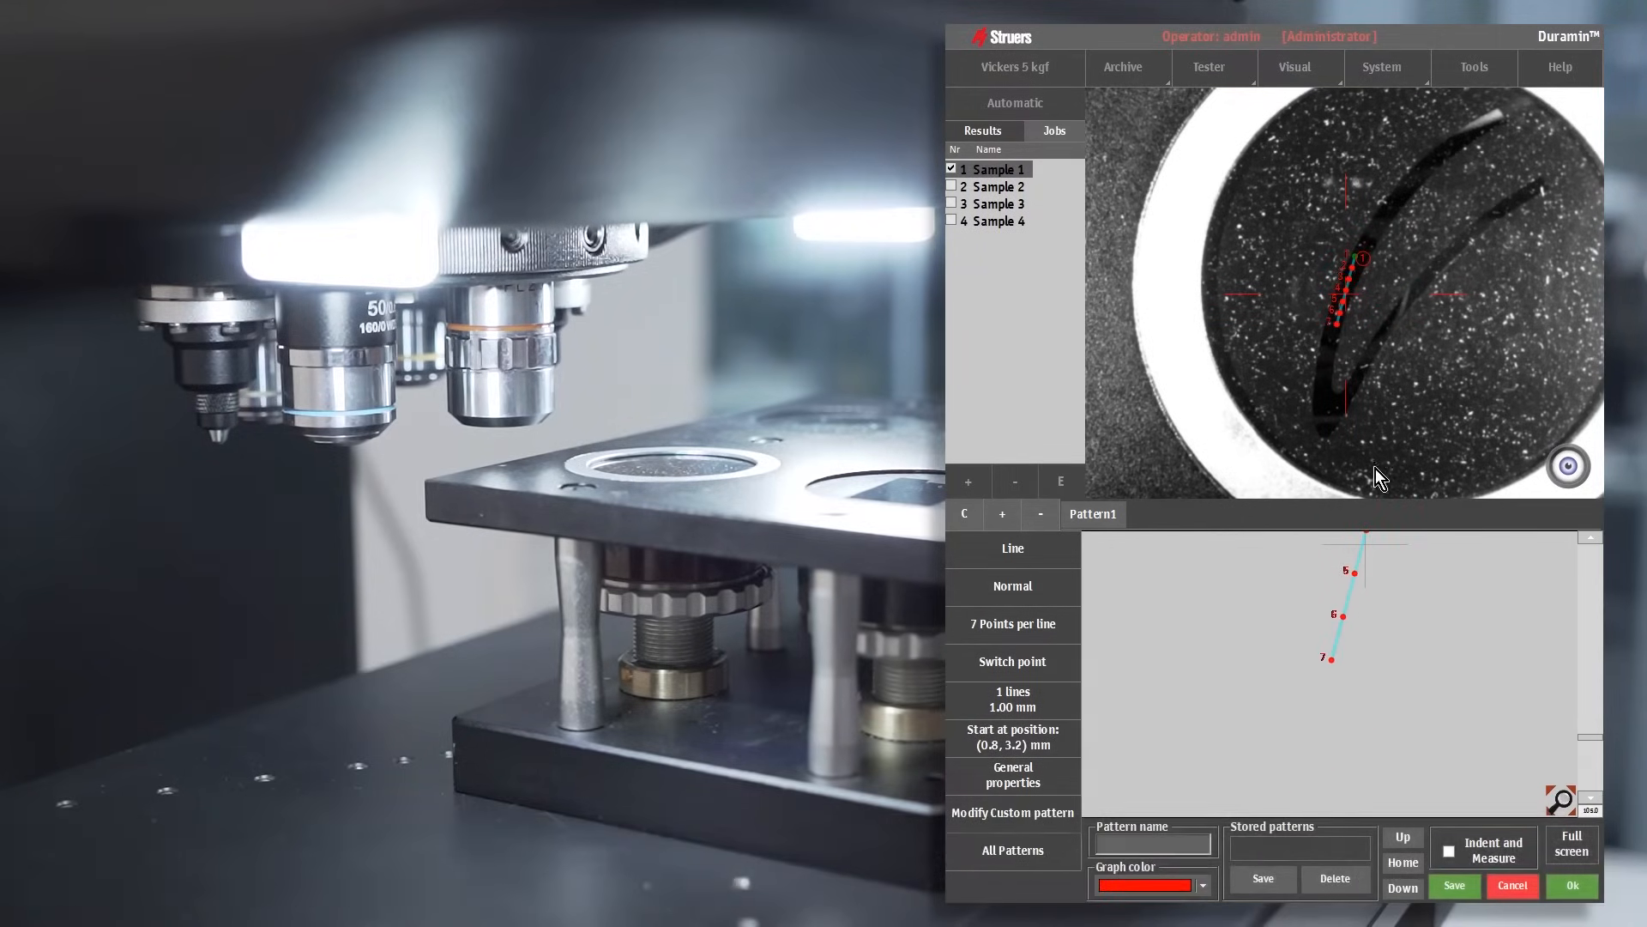
pyautogui.click(1454, 885)
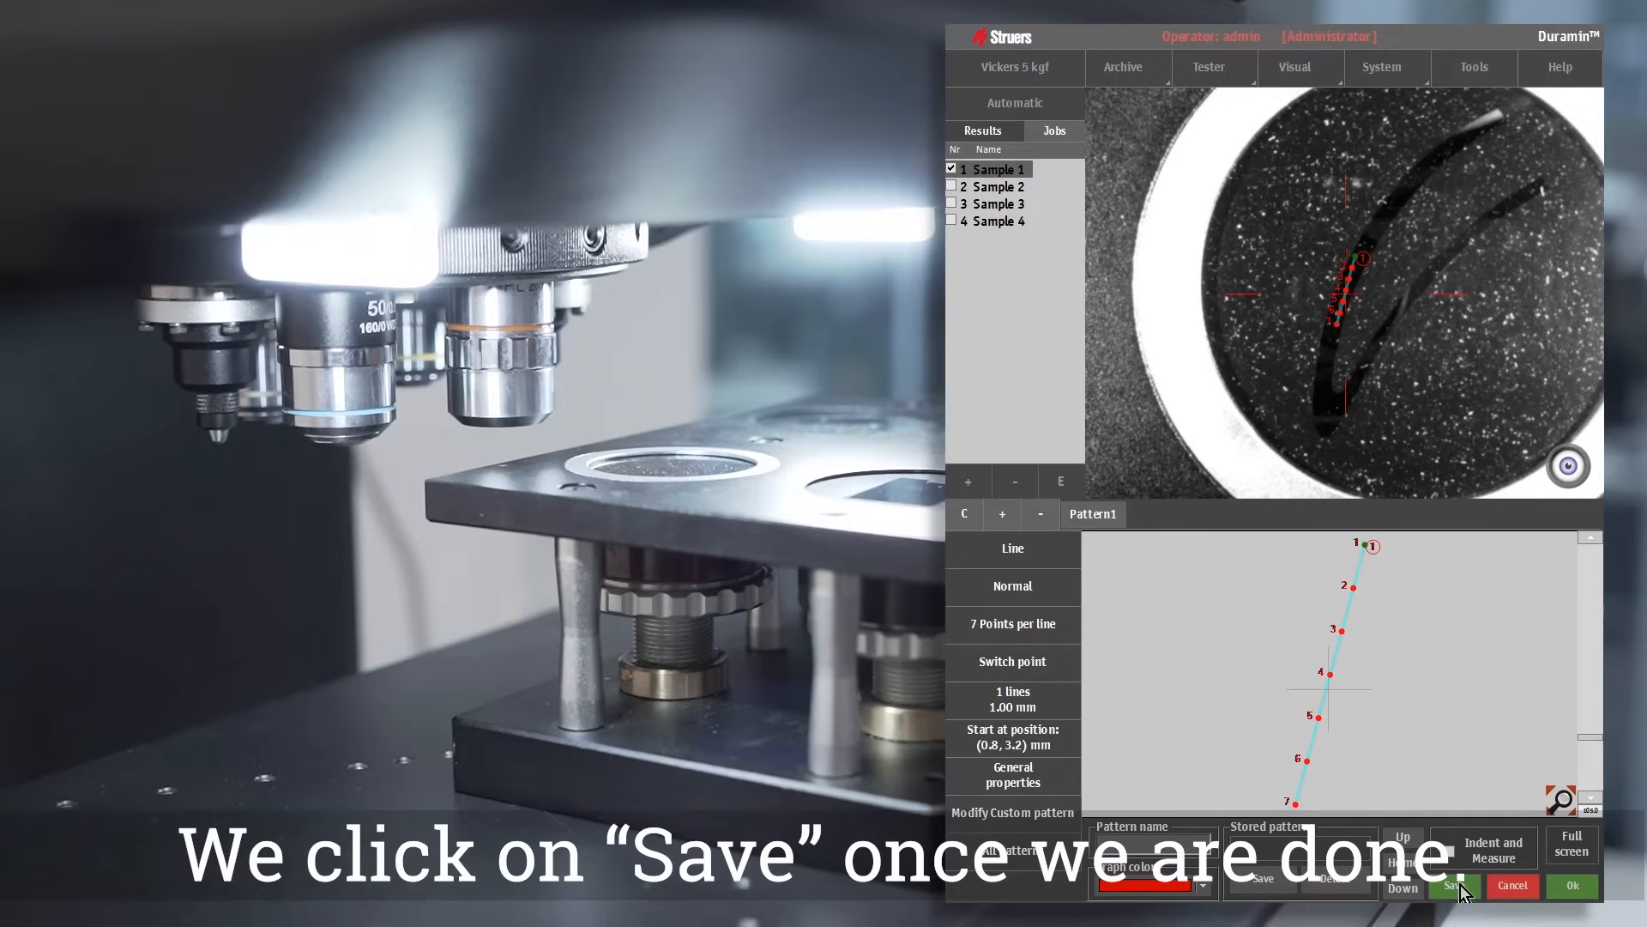
pyautogui.click(1451, 886)
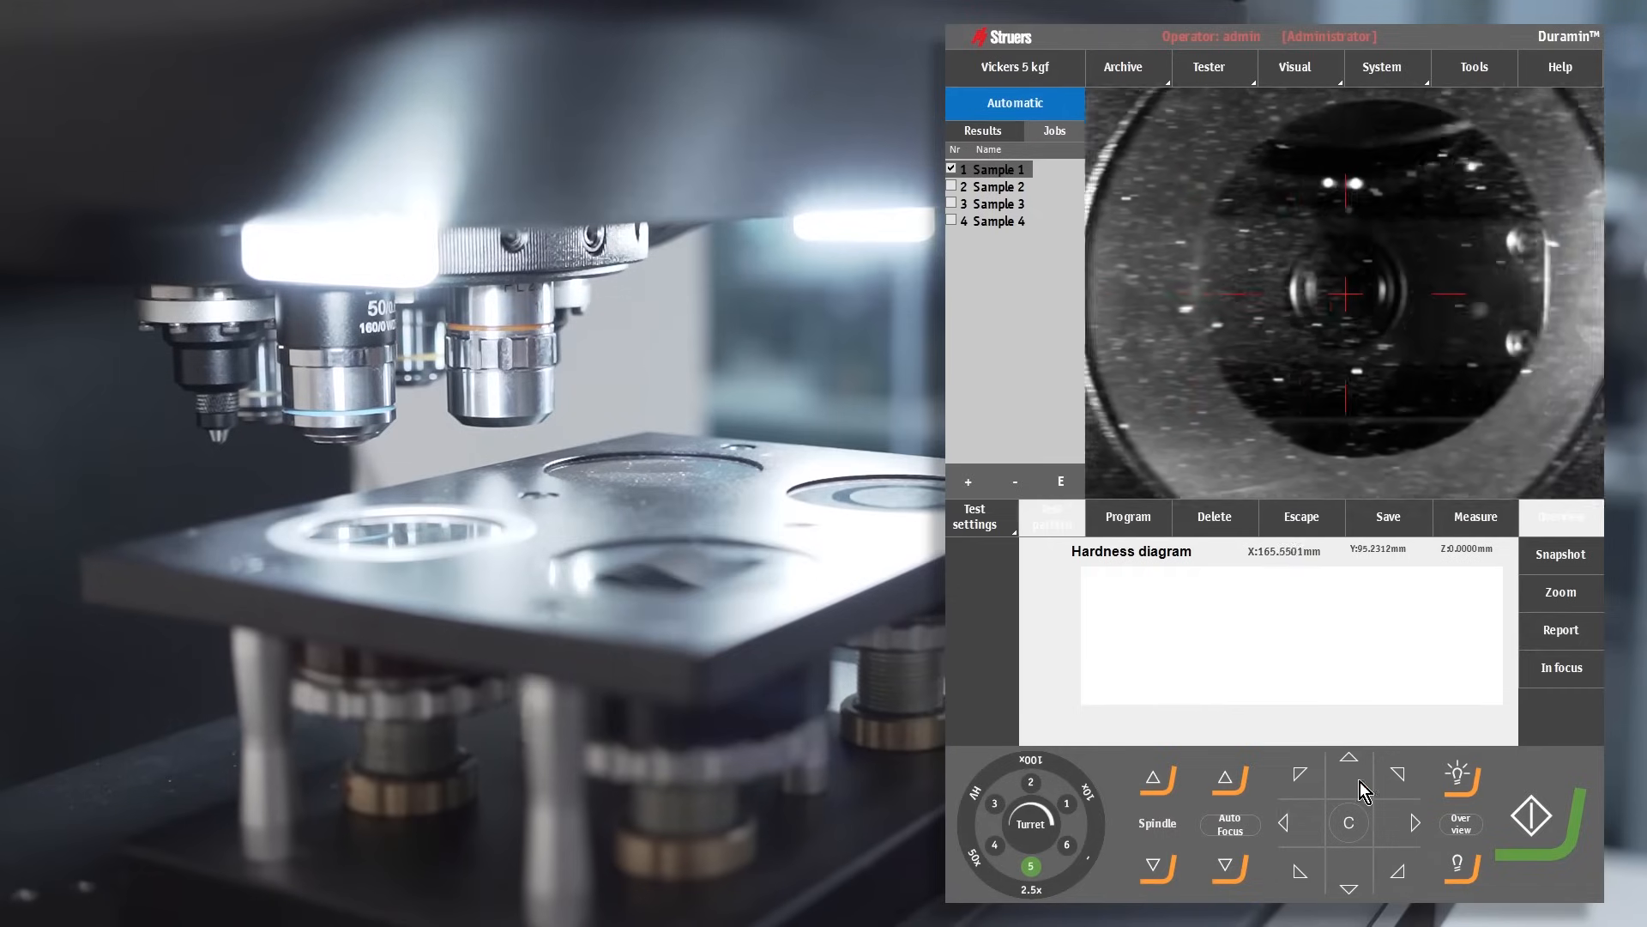
# Make Sample 2 the active job and pick a pattern shape for it
pyautogui.click(995, 186)
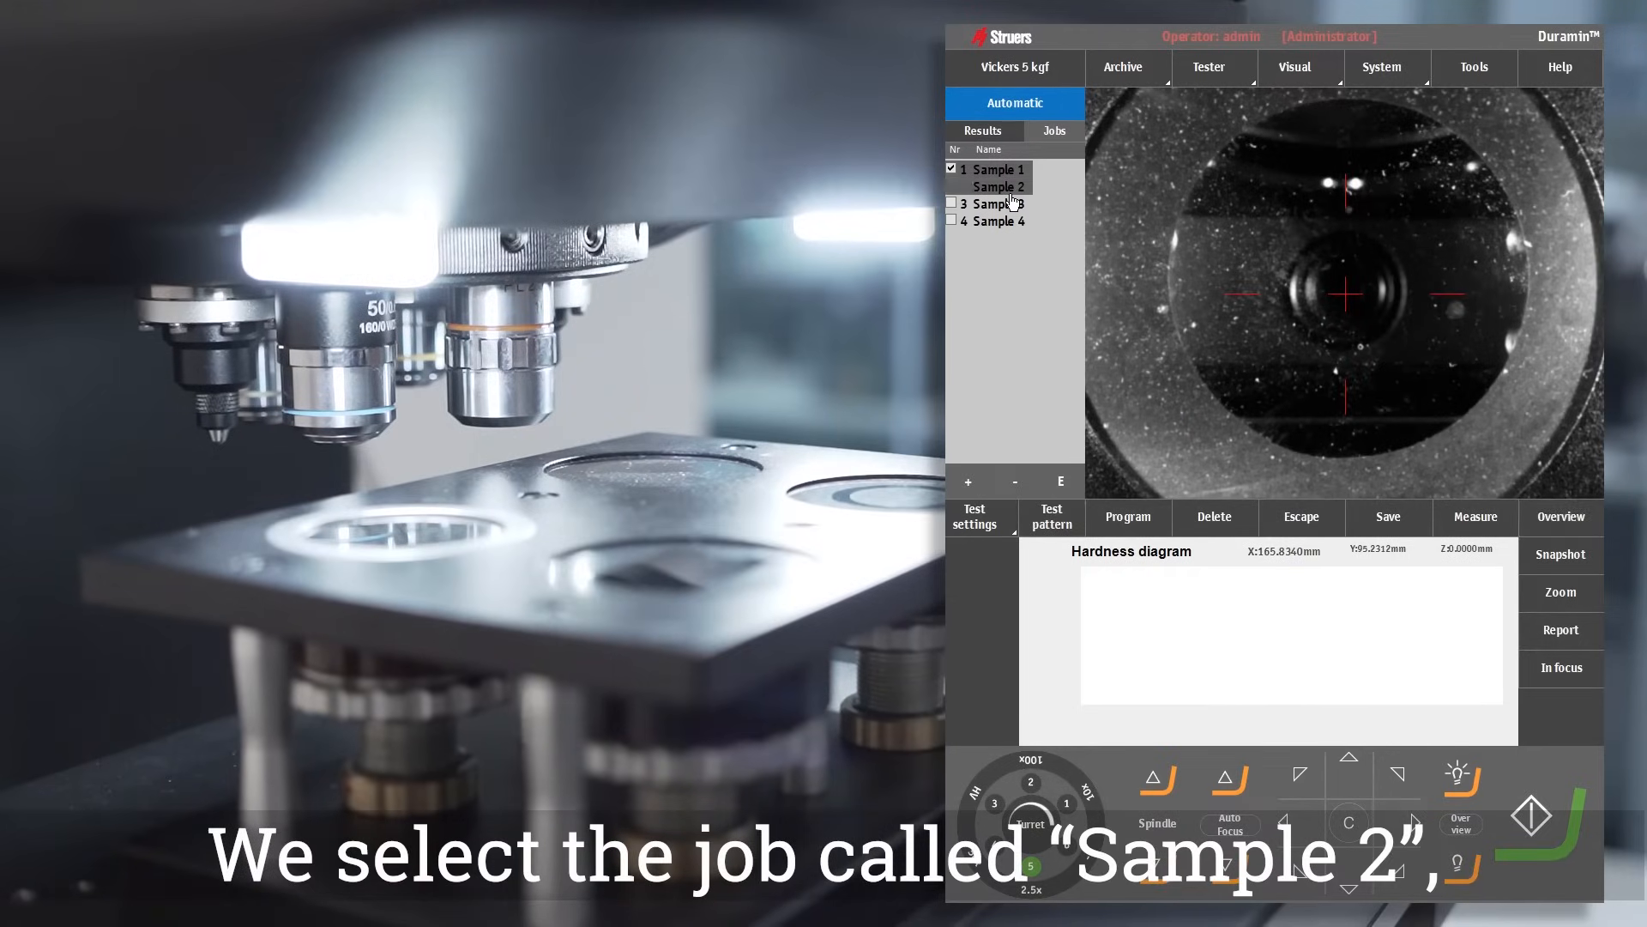
pyautogui.click(1049, 515)
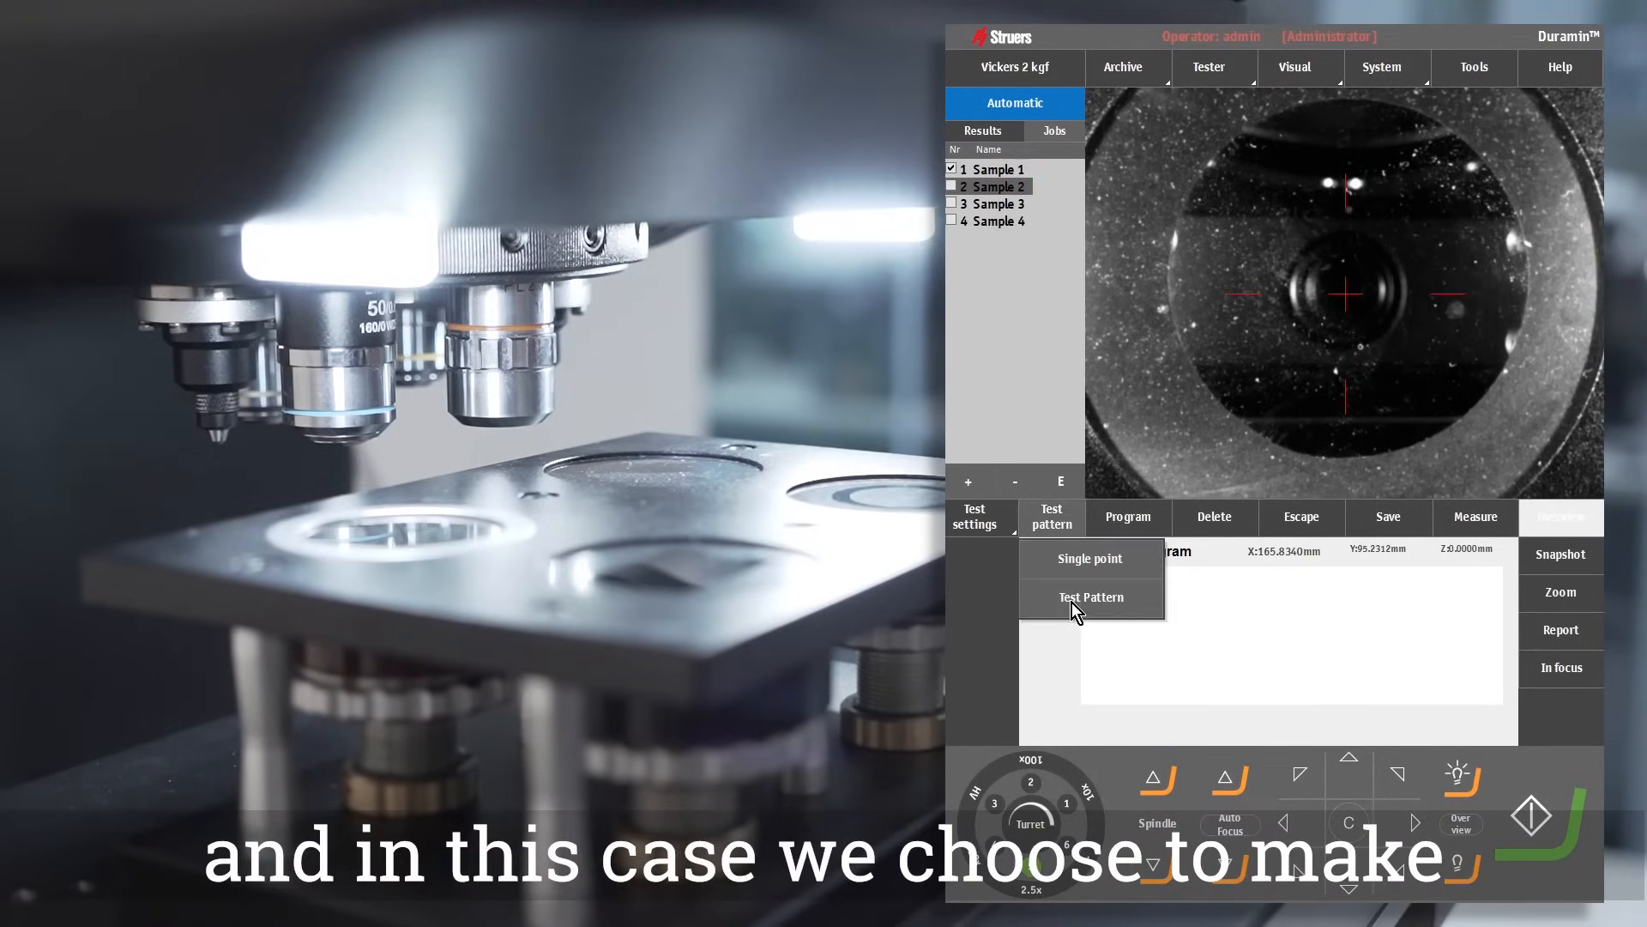
pyautogui.click(1090, 597)
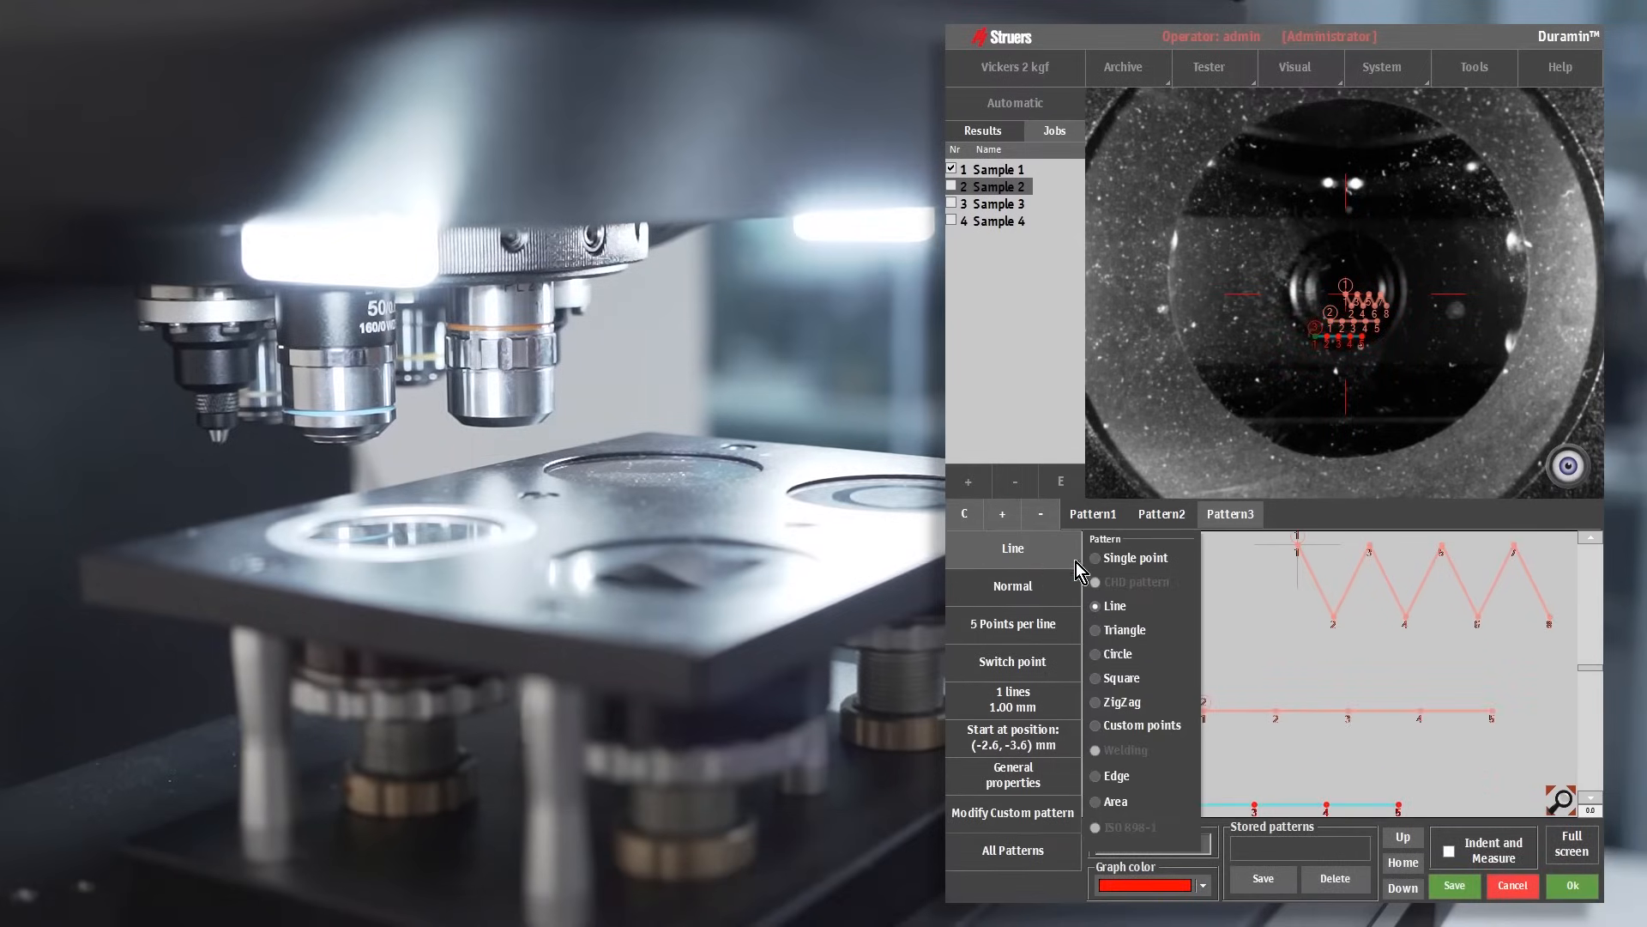
pyautogui.click(1096, 654)
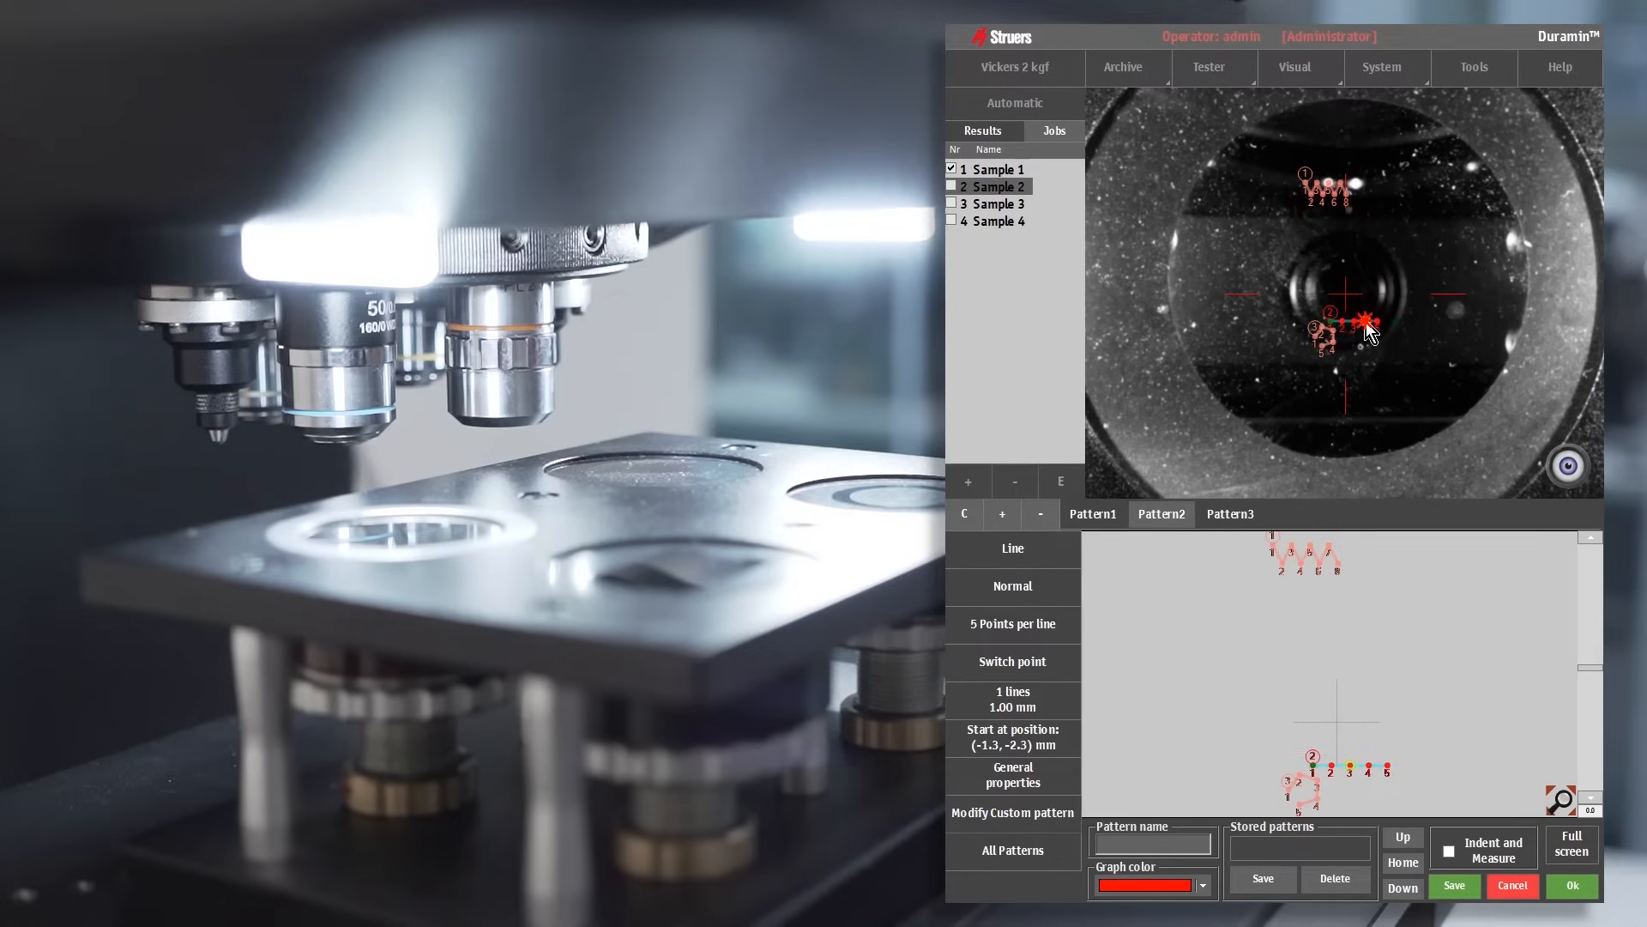
# Add a third pattern named Circle with its own graph colour, and confirm
pyautogui.click(1092, 514)
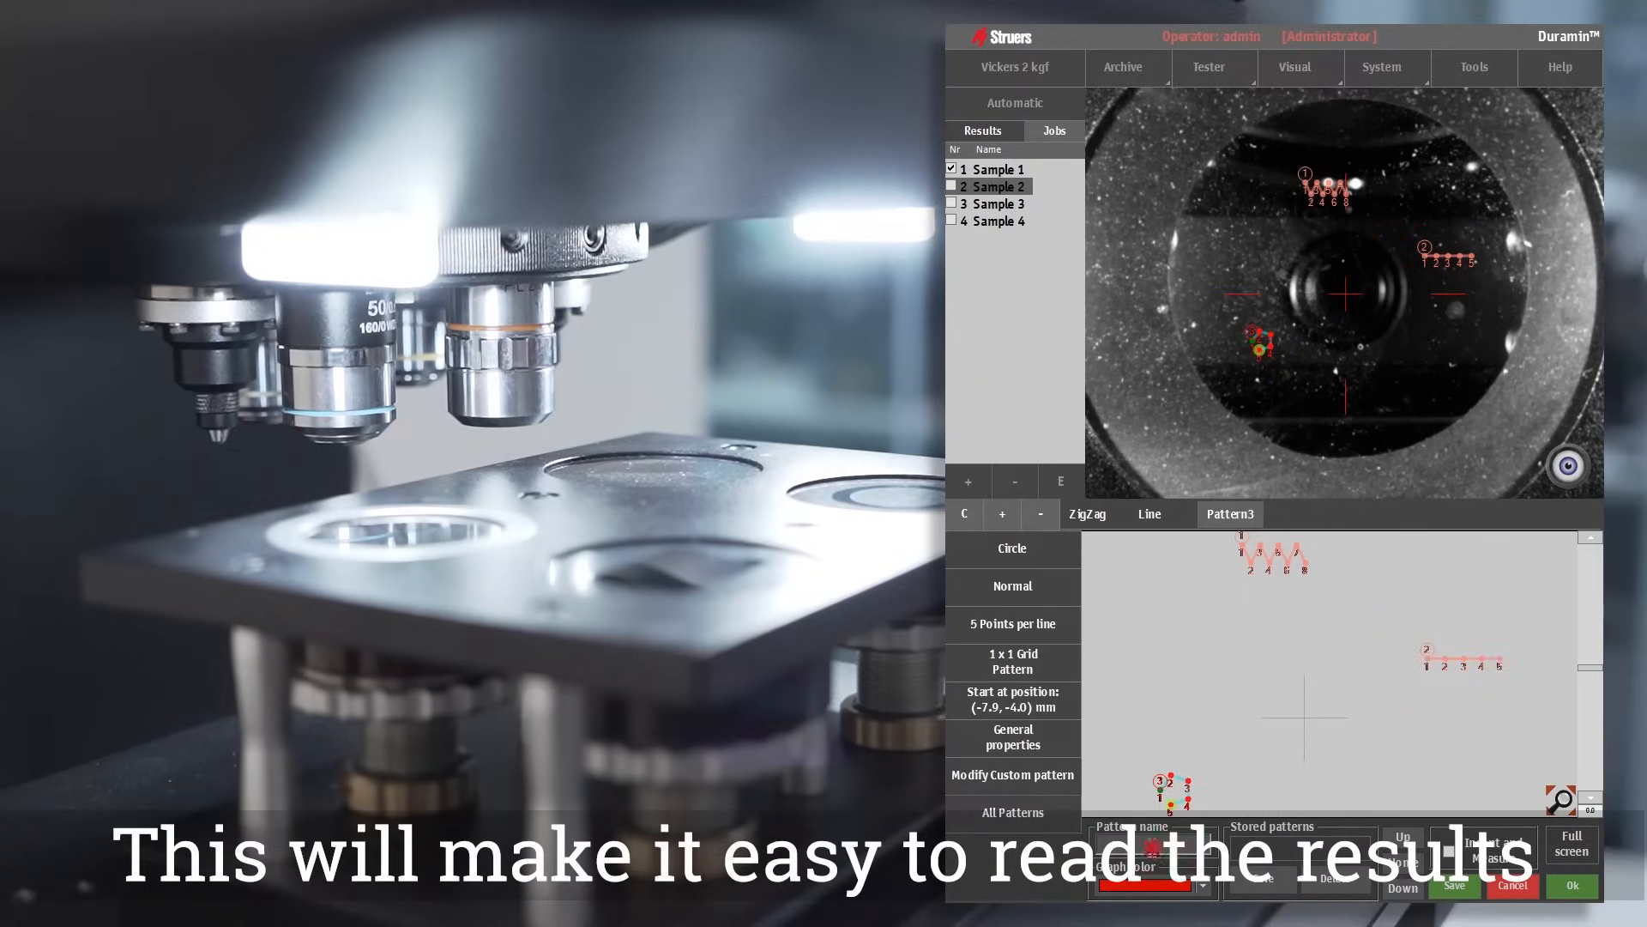
pyautogui.click(1150, 888)
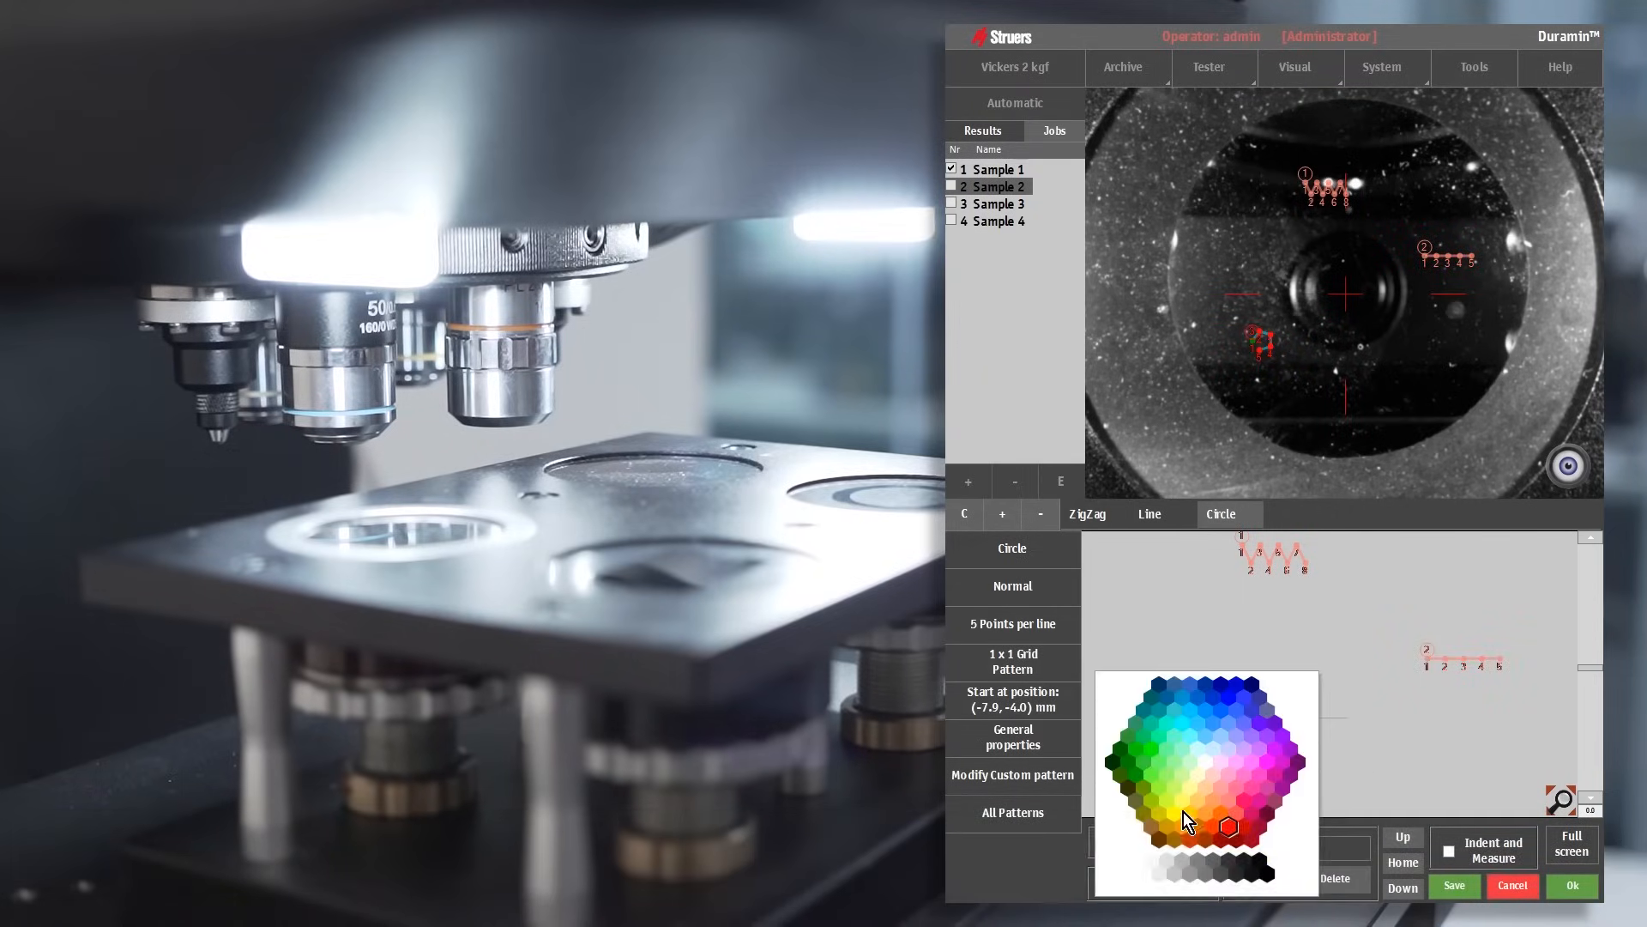
pyautogui.click(1454, 885)
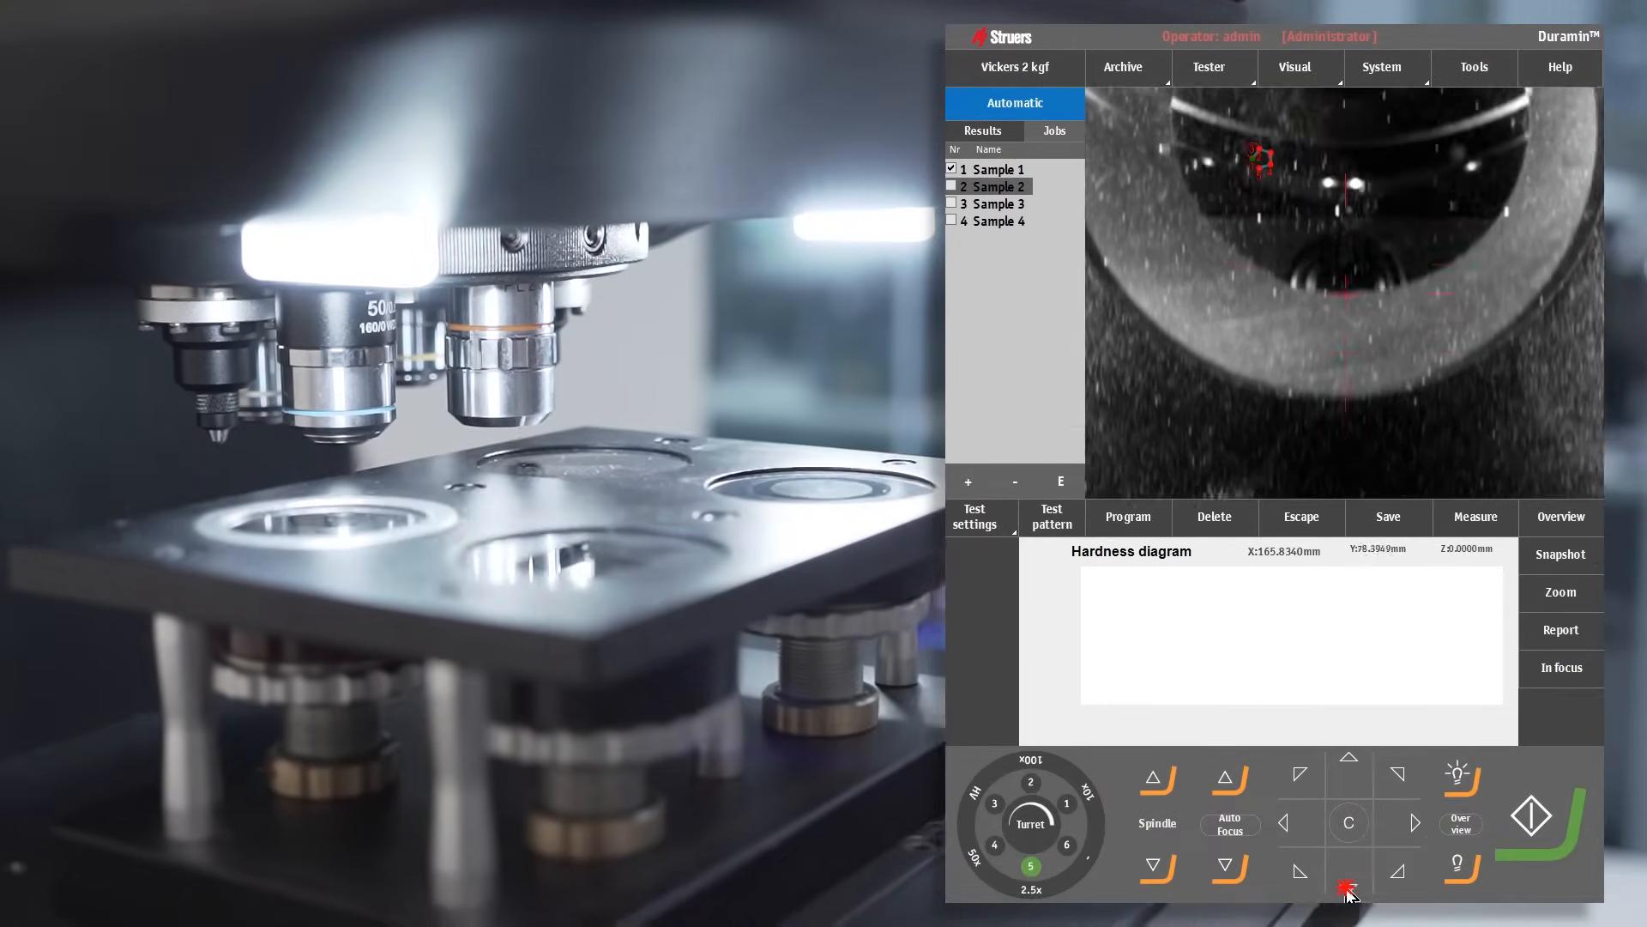
pyautogui.click(996, 202)
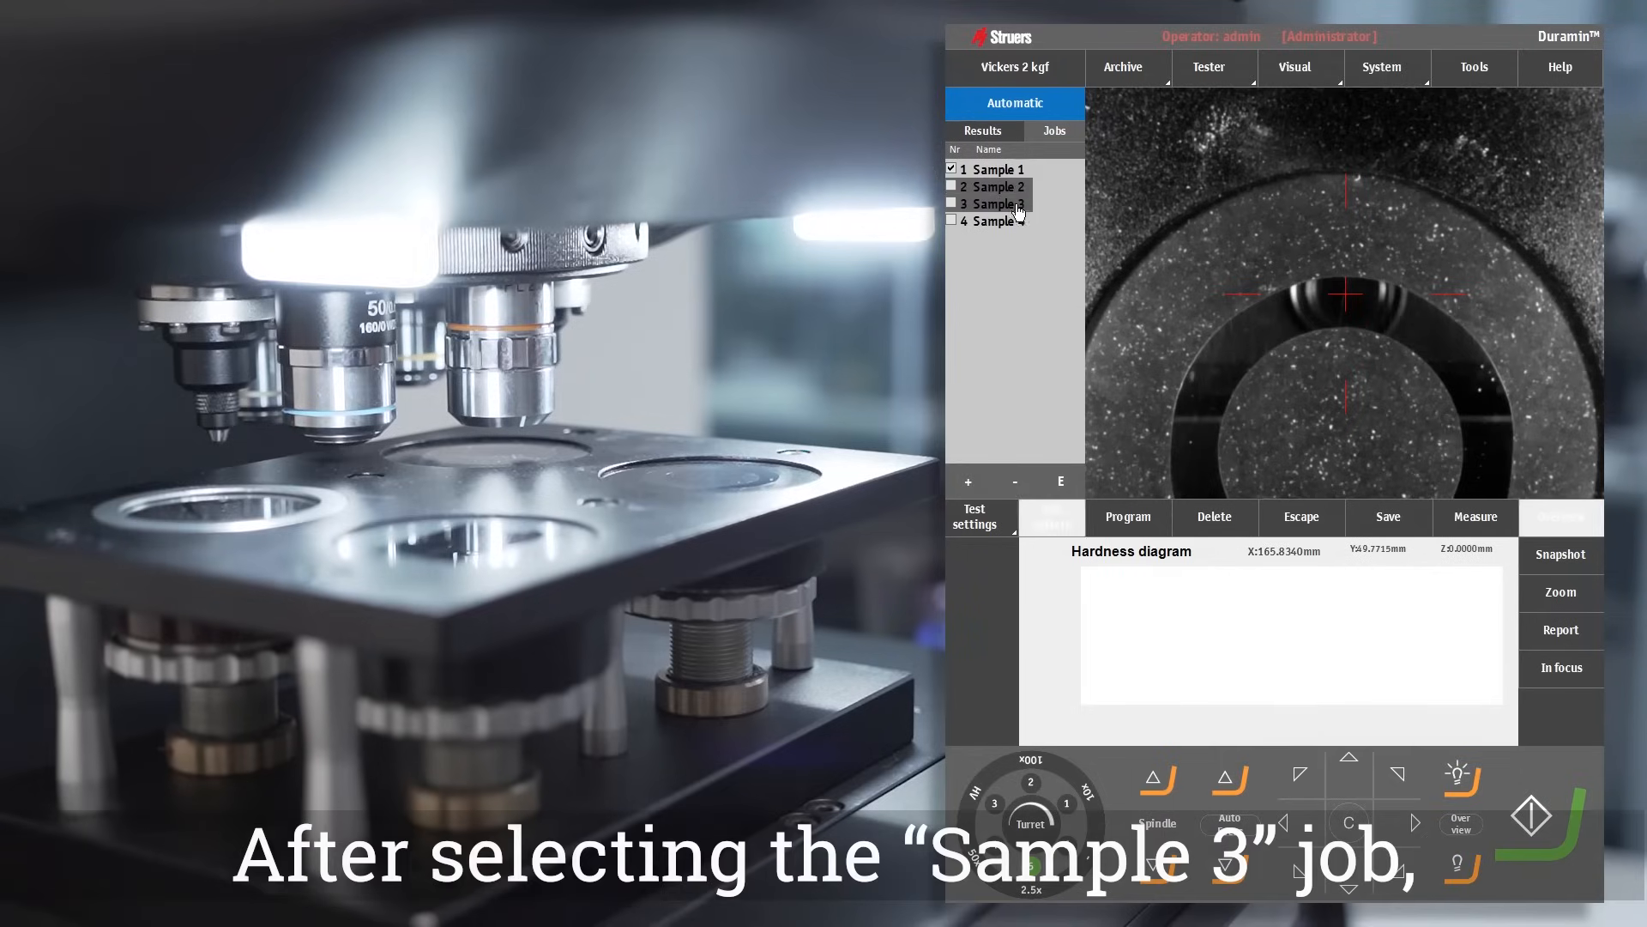
# Select the Sample 3 job
pyautogui.click(1050, 515)
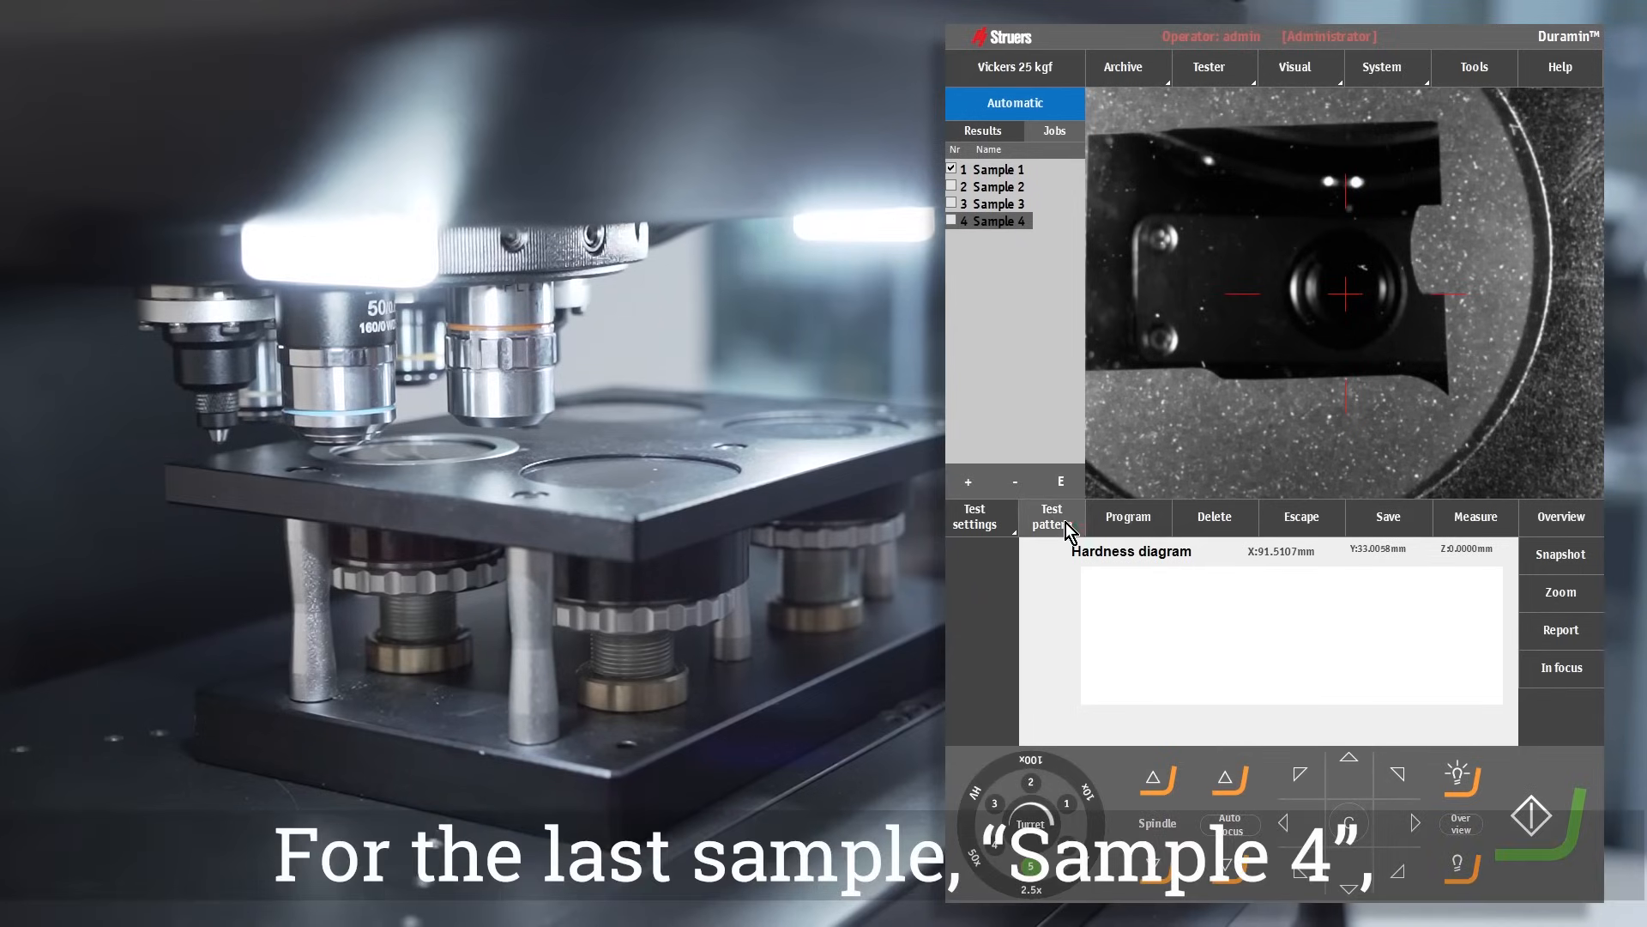
# Set Sample 4's pattern to three lines, 1.00 mm apart, five points each, and save
pyautogui.click(1051, 516)
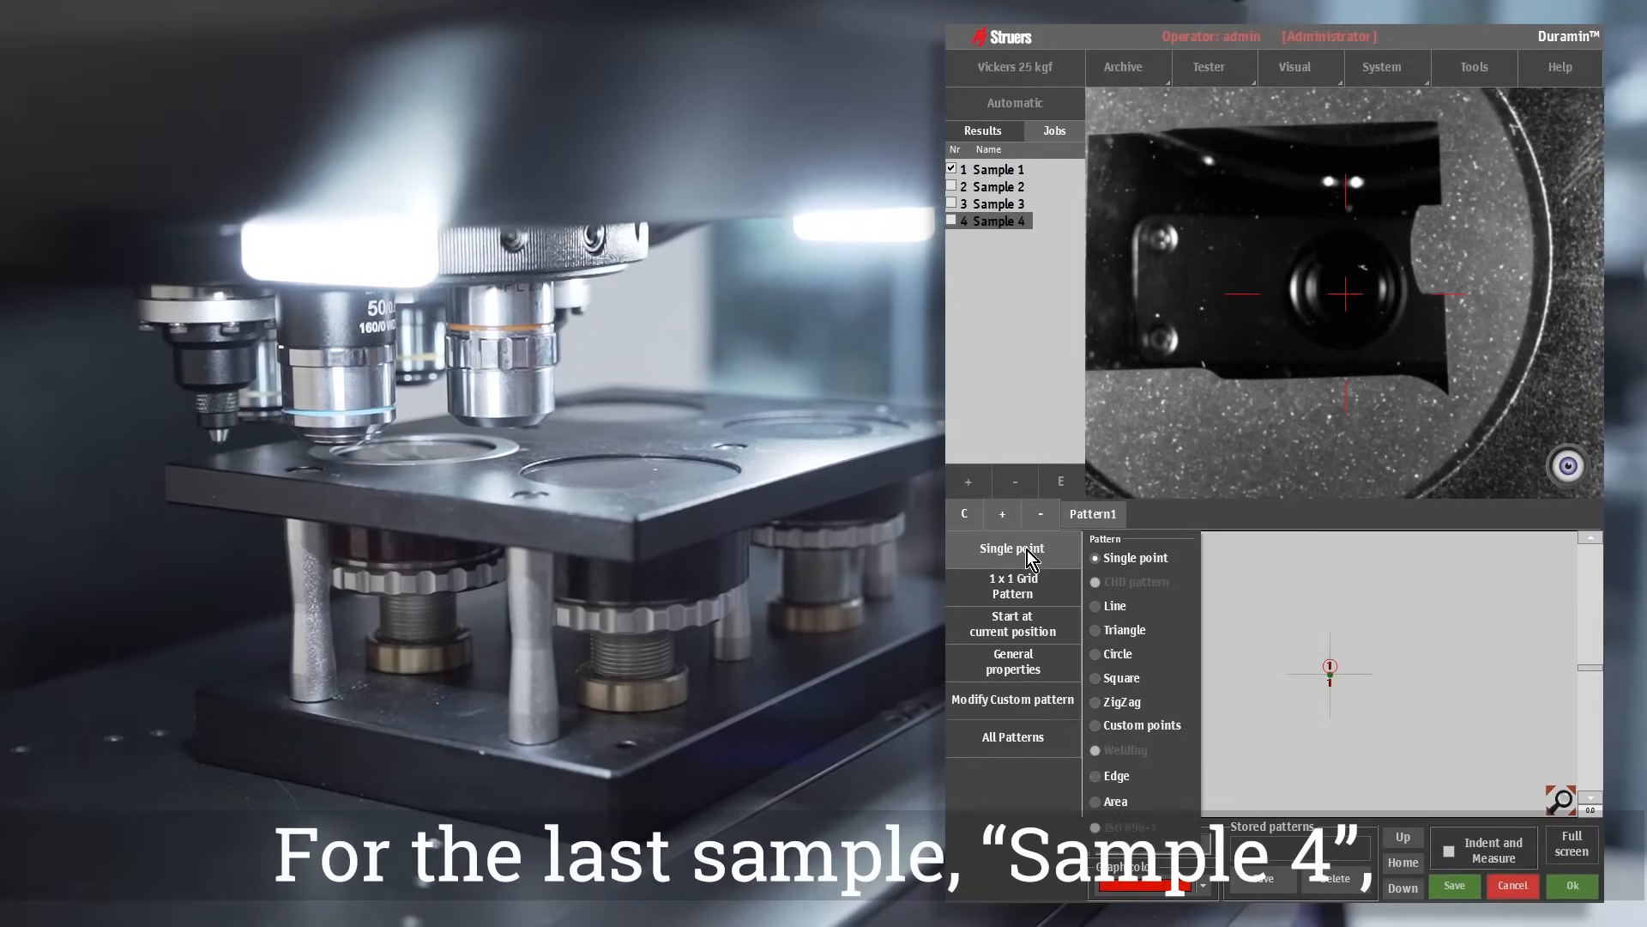
pyautogui.click(1095, 604)
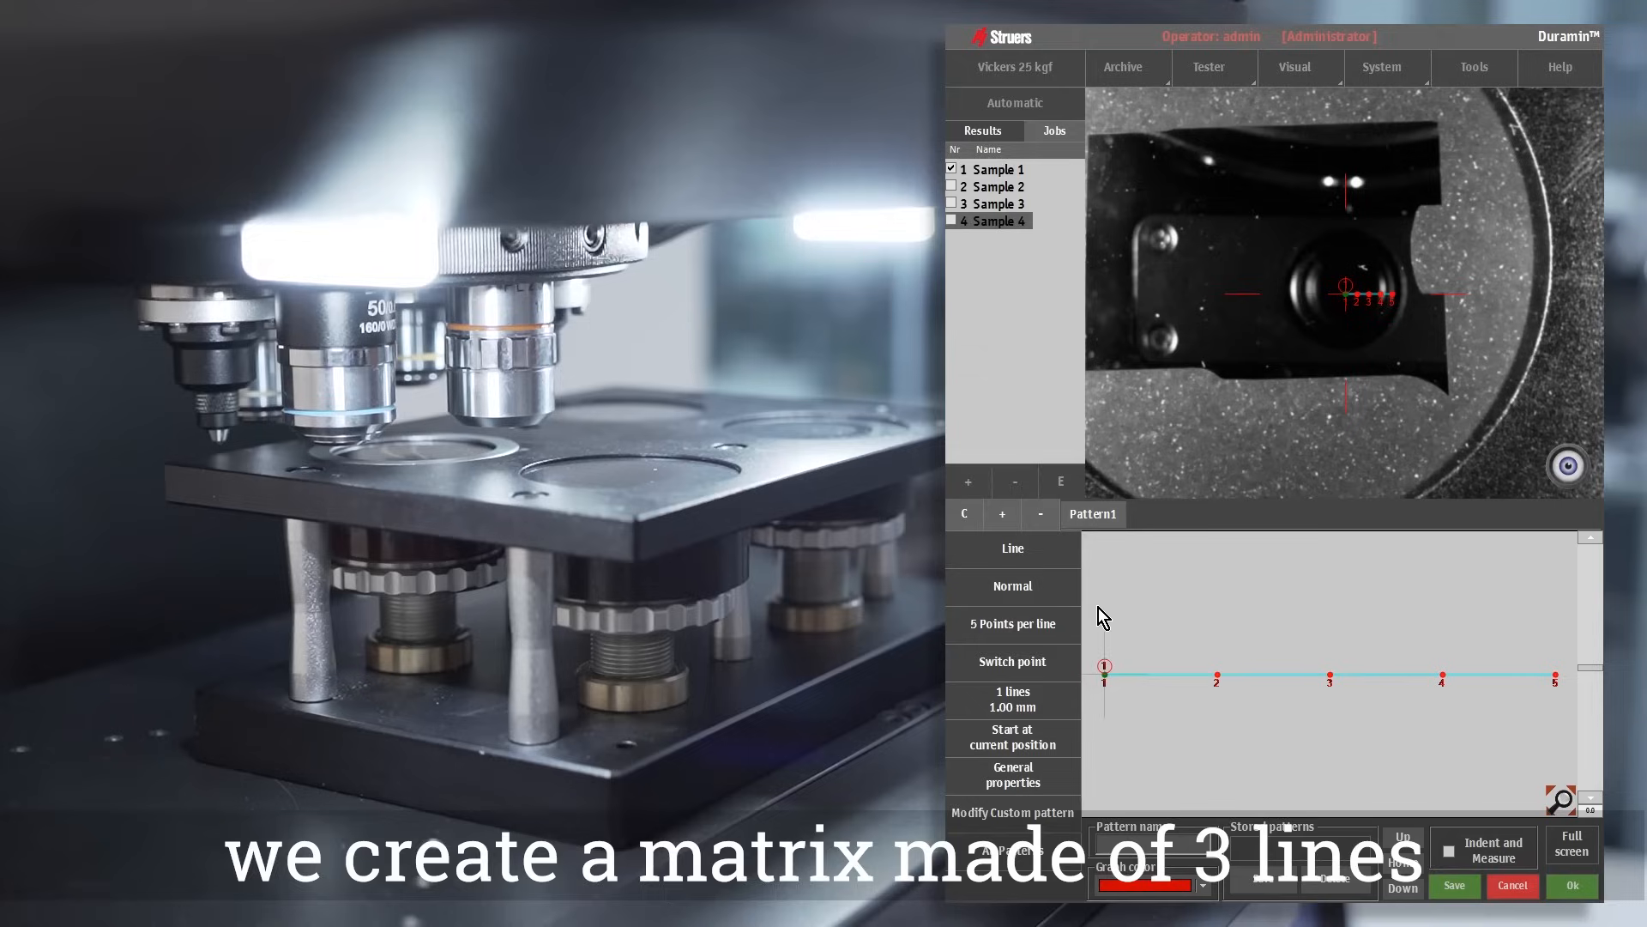
pyautogui.click(1011, 698)
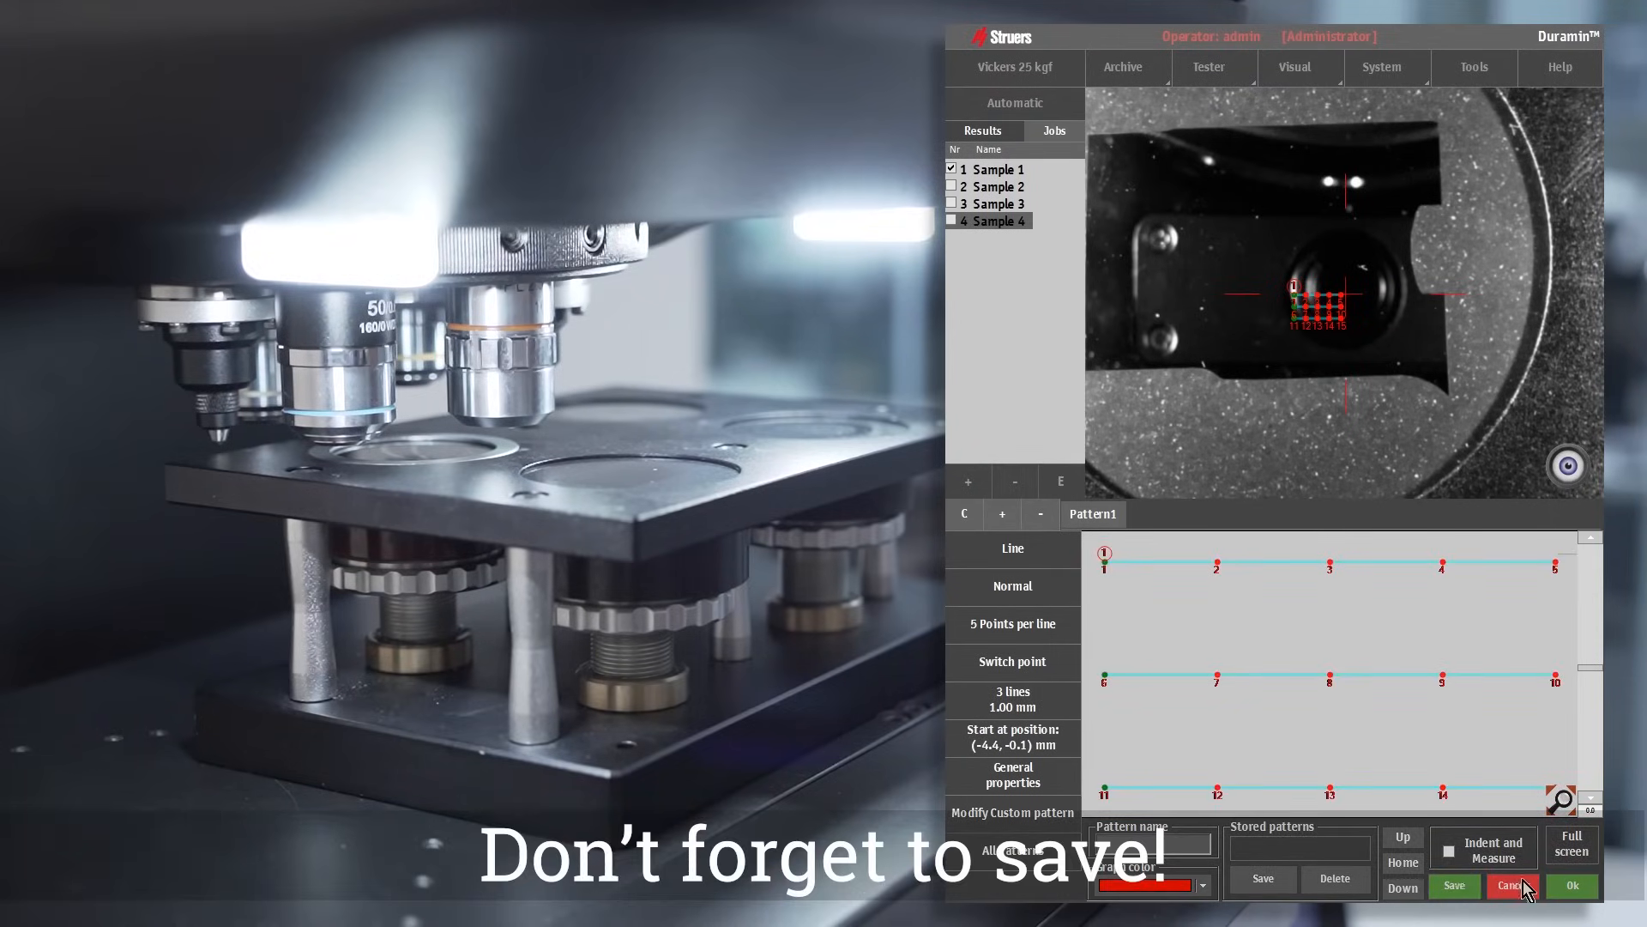
pyautogui.click(1015, 103)
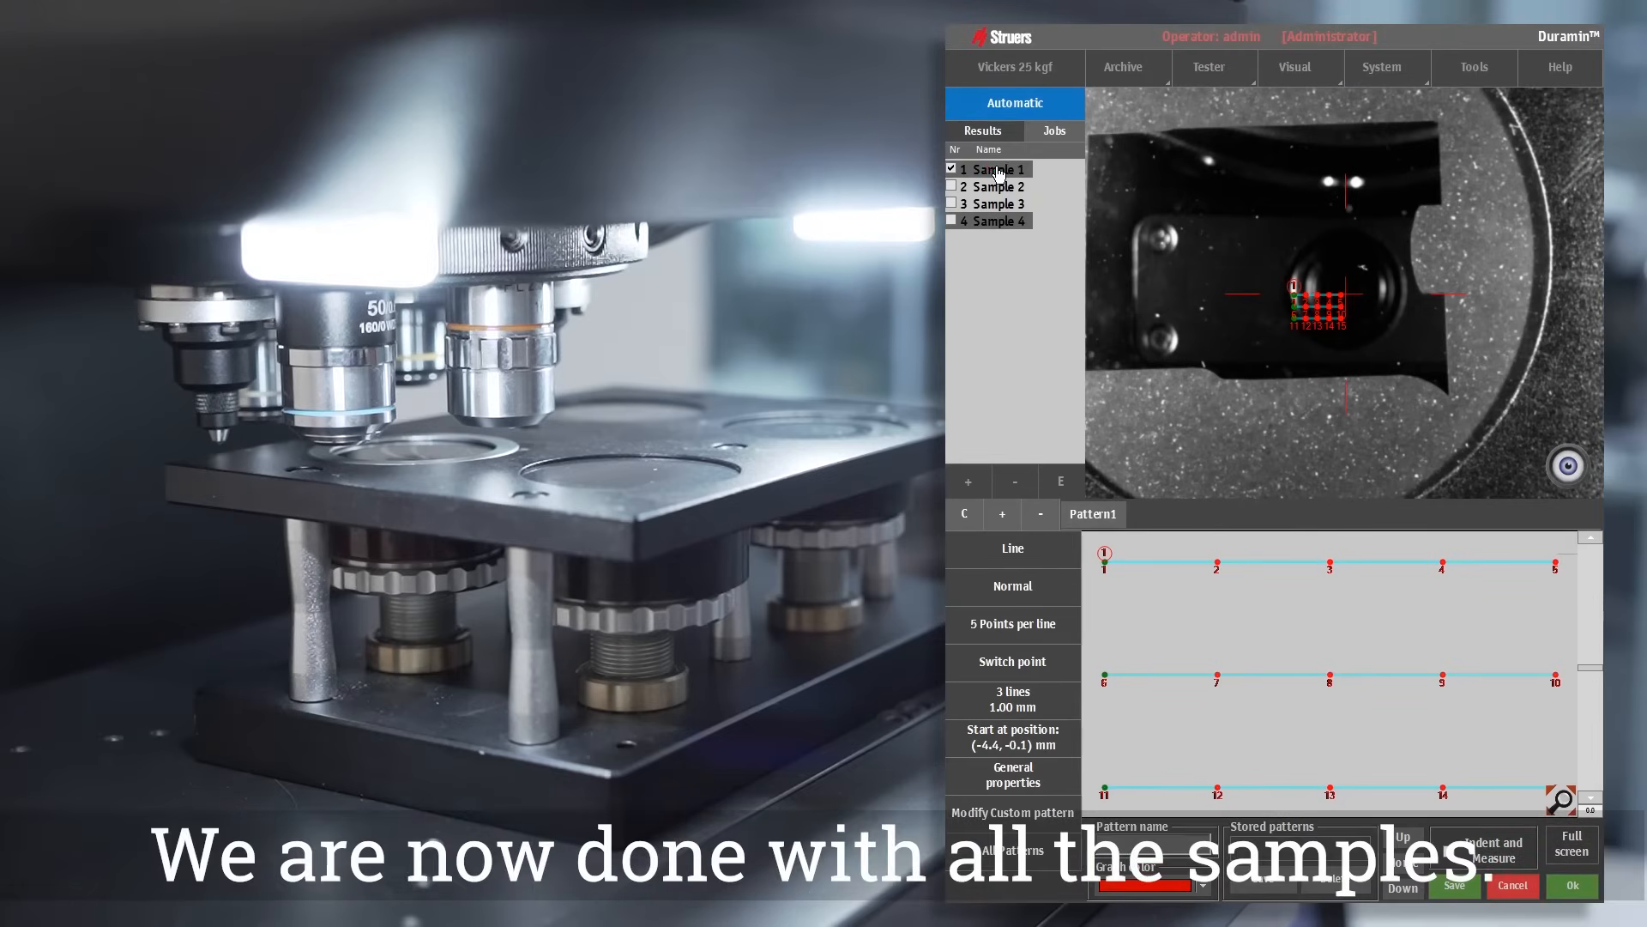
# Return to Sample 1 and choose the jobs for the machine to run
pyautogui.click(999, 203)
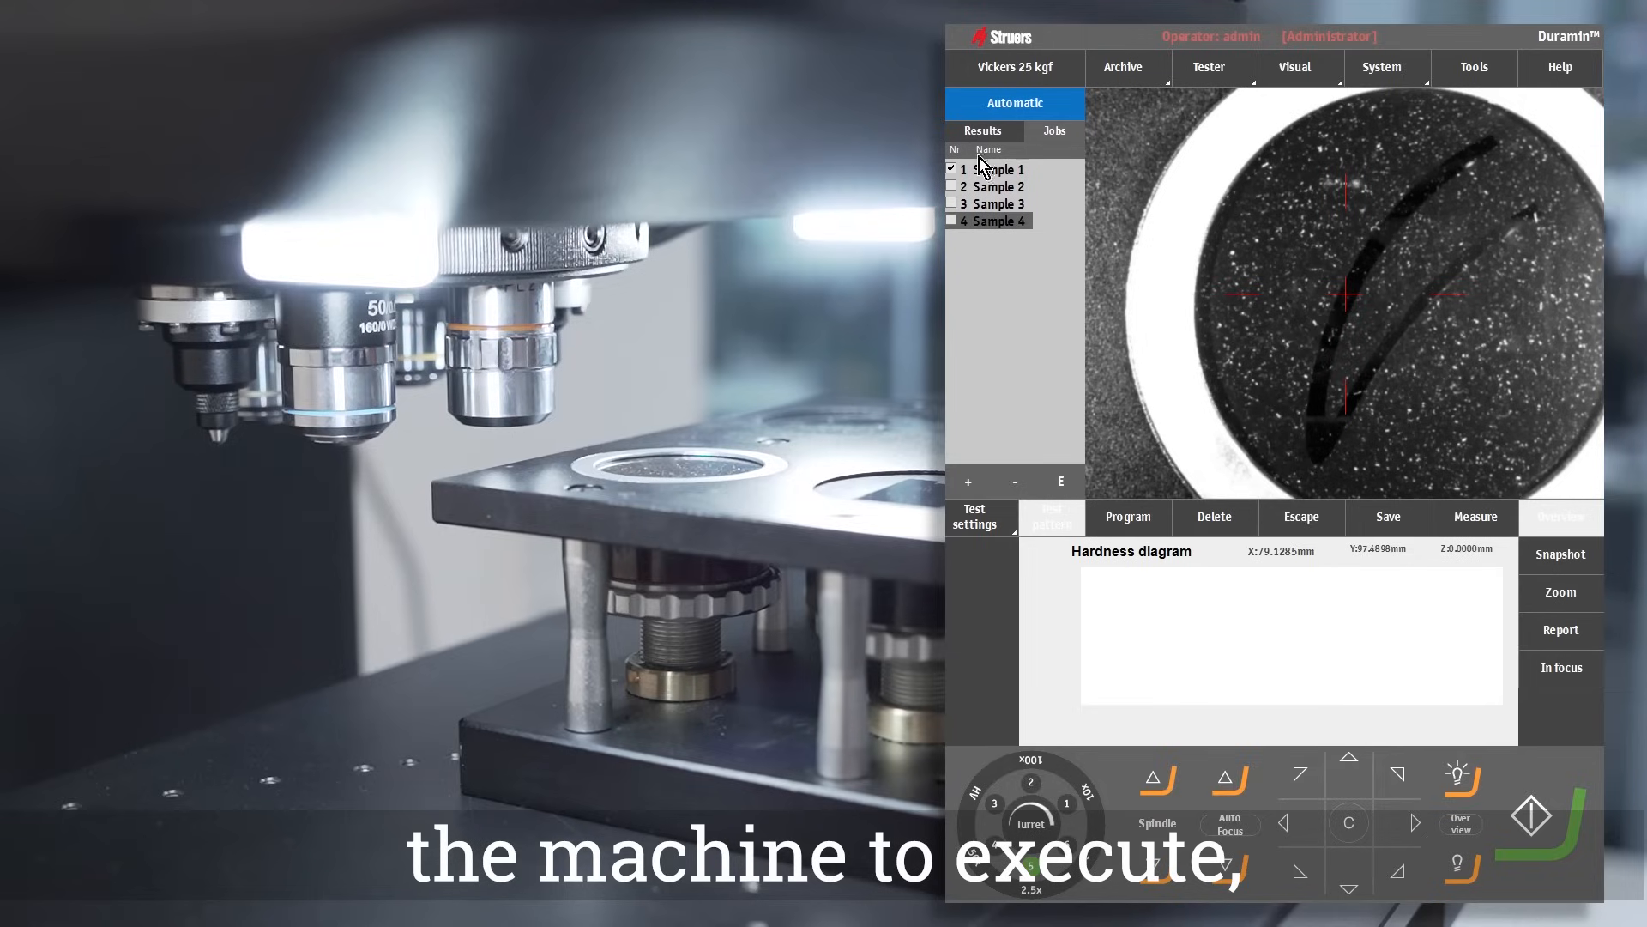
pyautogui.click(951, 186)
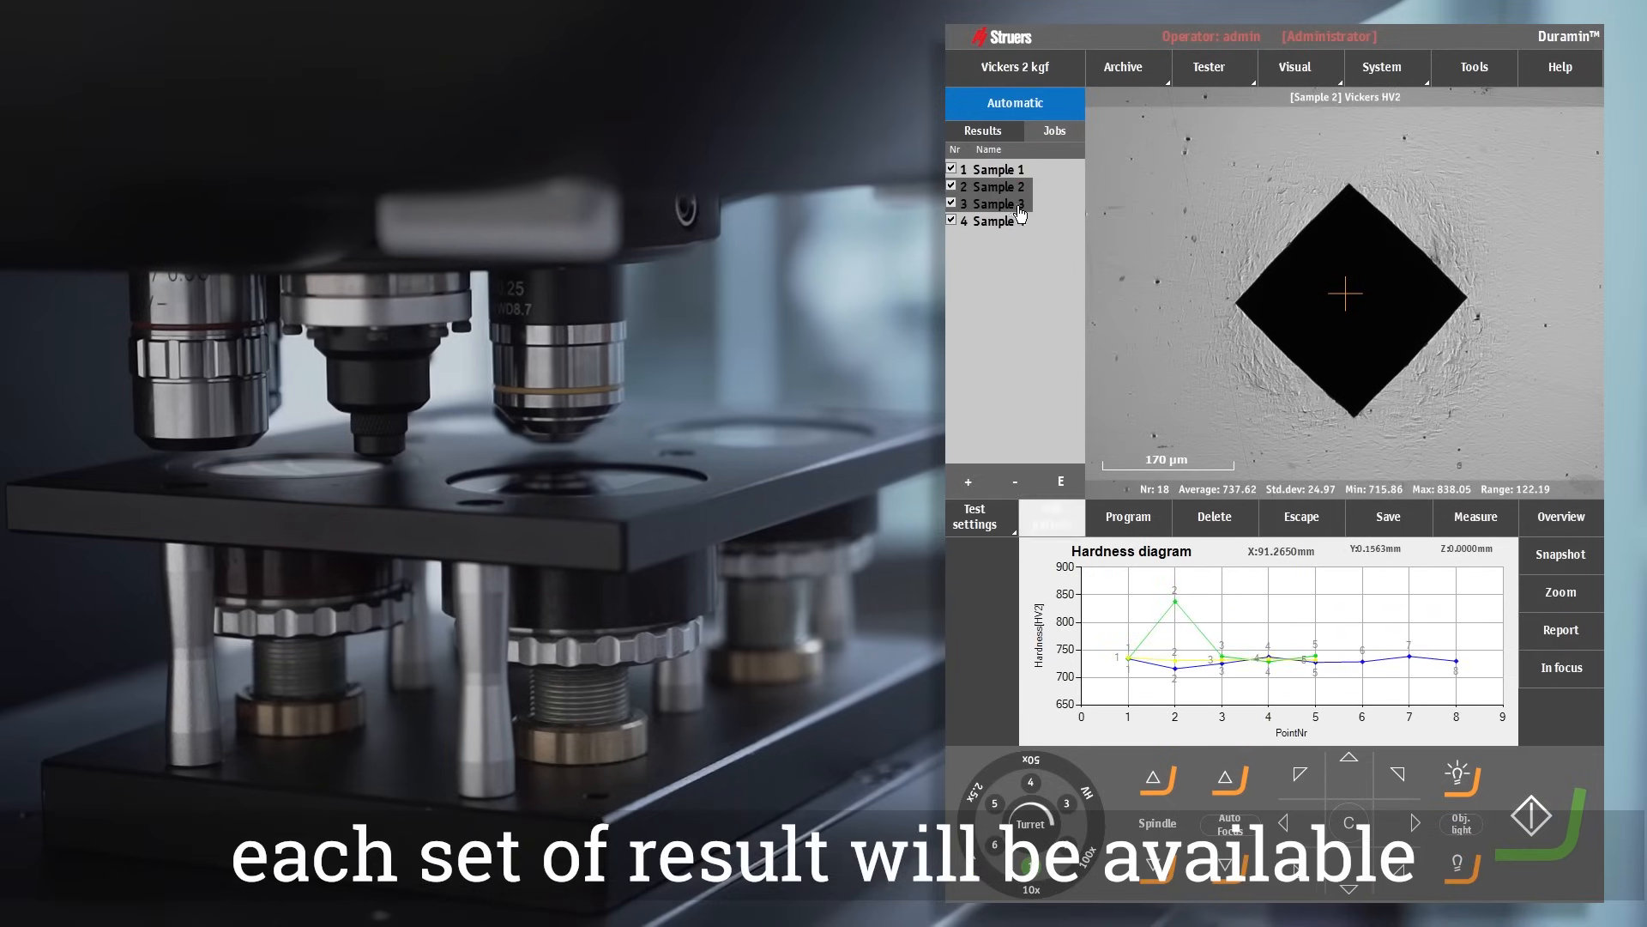
# Show Sample 4's results report, scroll its tables, and reveal the PDF/Xlsx export options
pyautogui.click(993, 221)
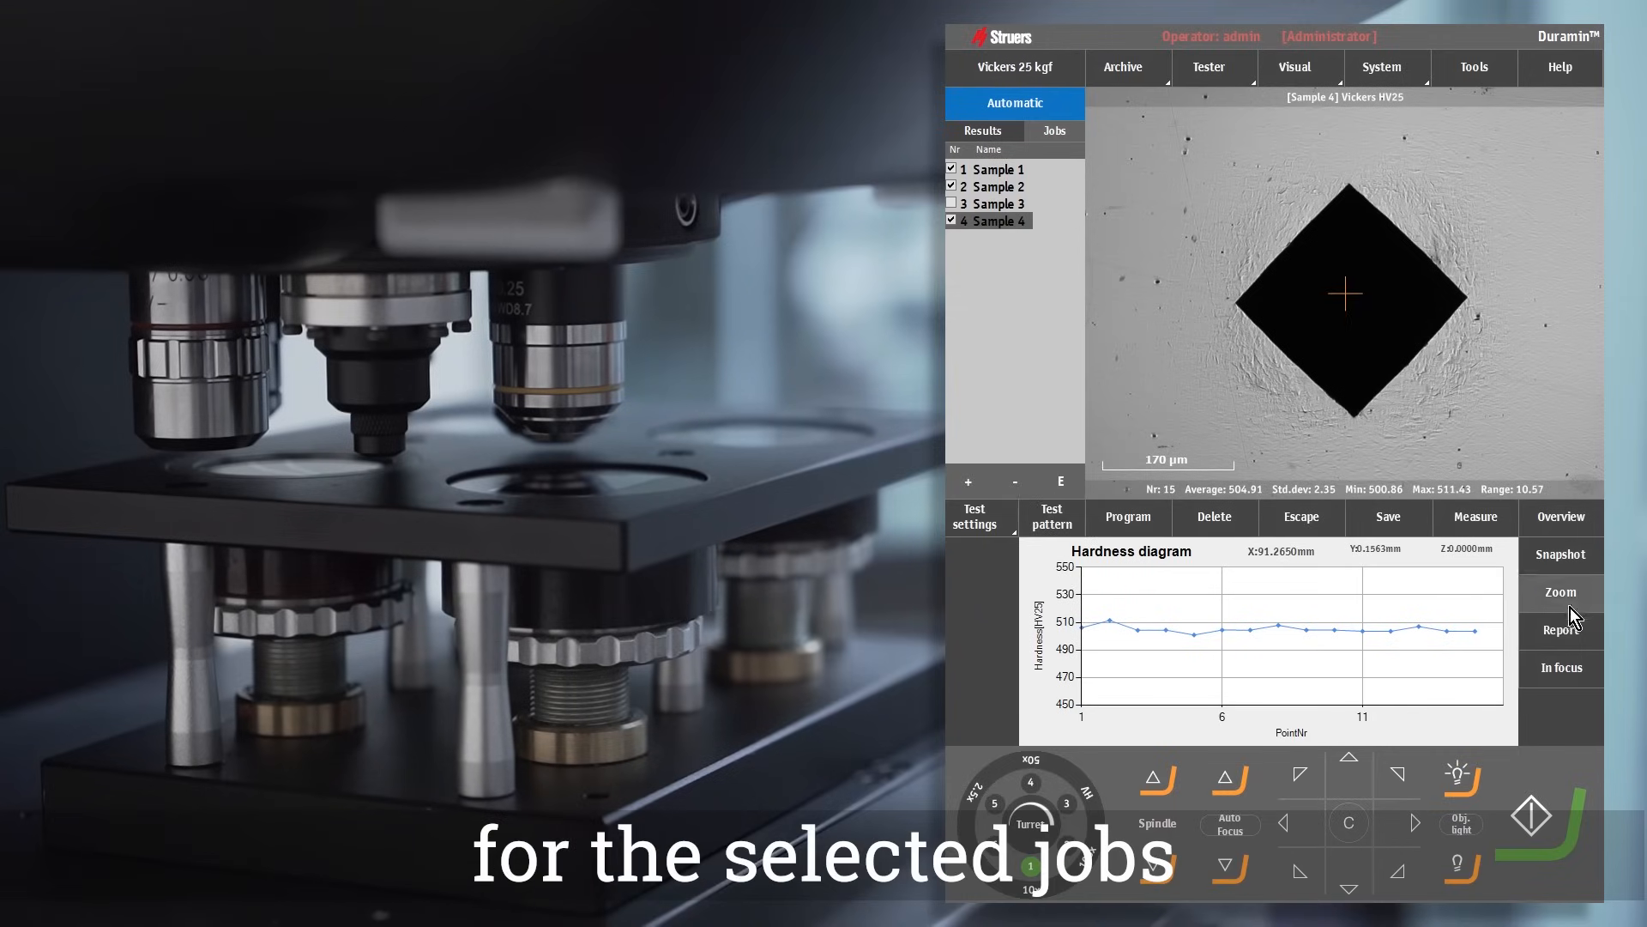
pyautogui.click(1560, 629)
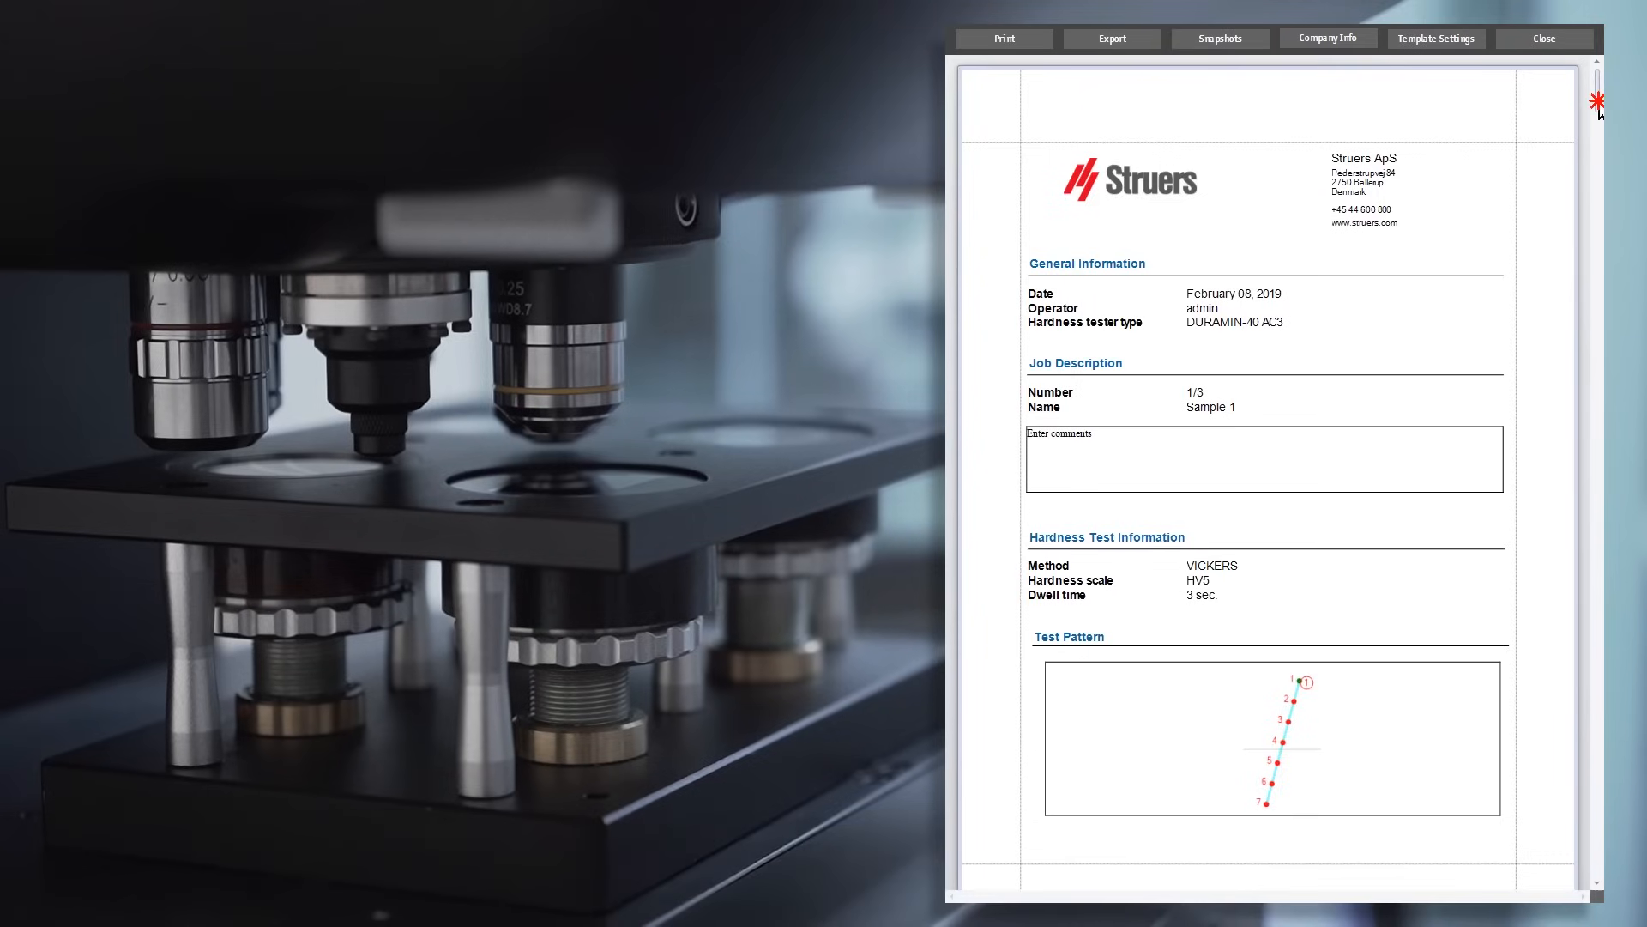
pyautogui.scroll(-3)
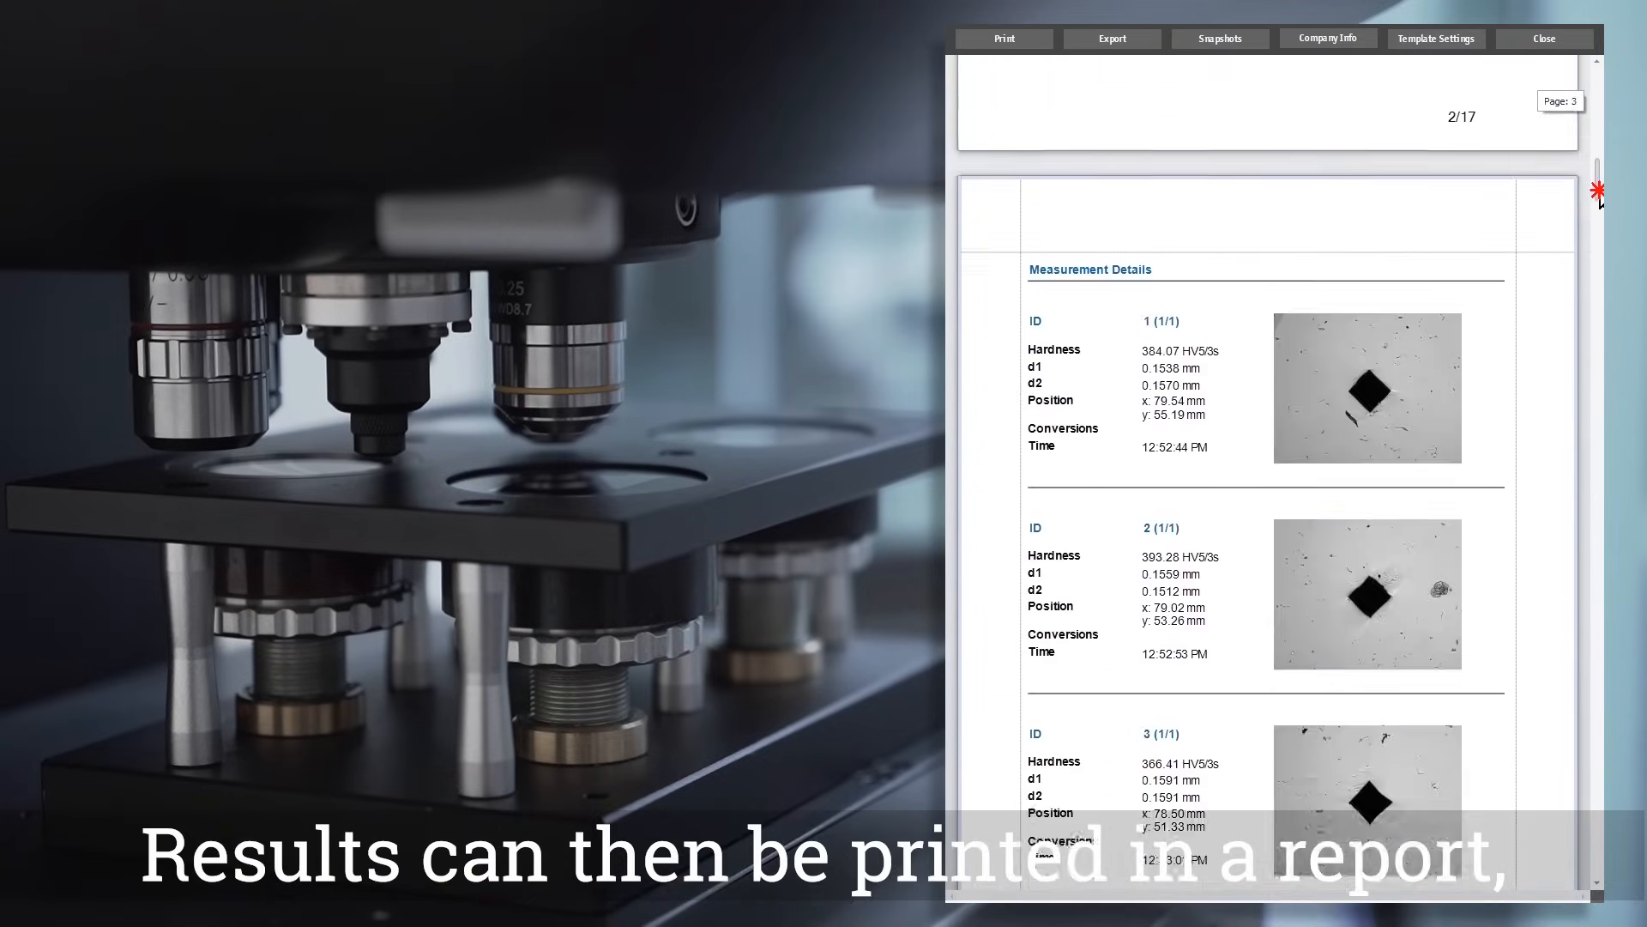
pyautogui.click(1110, 39)
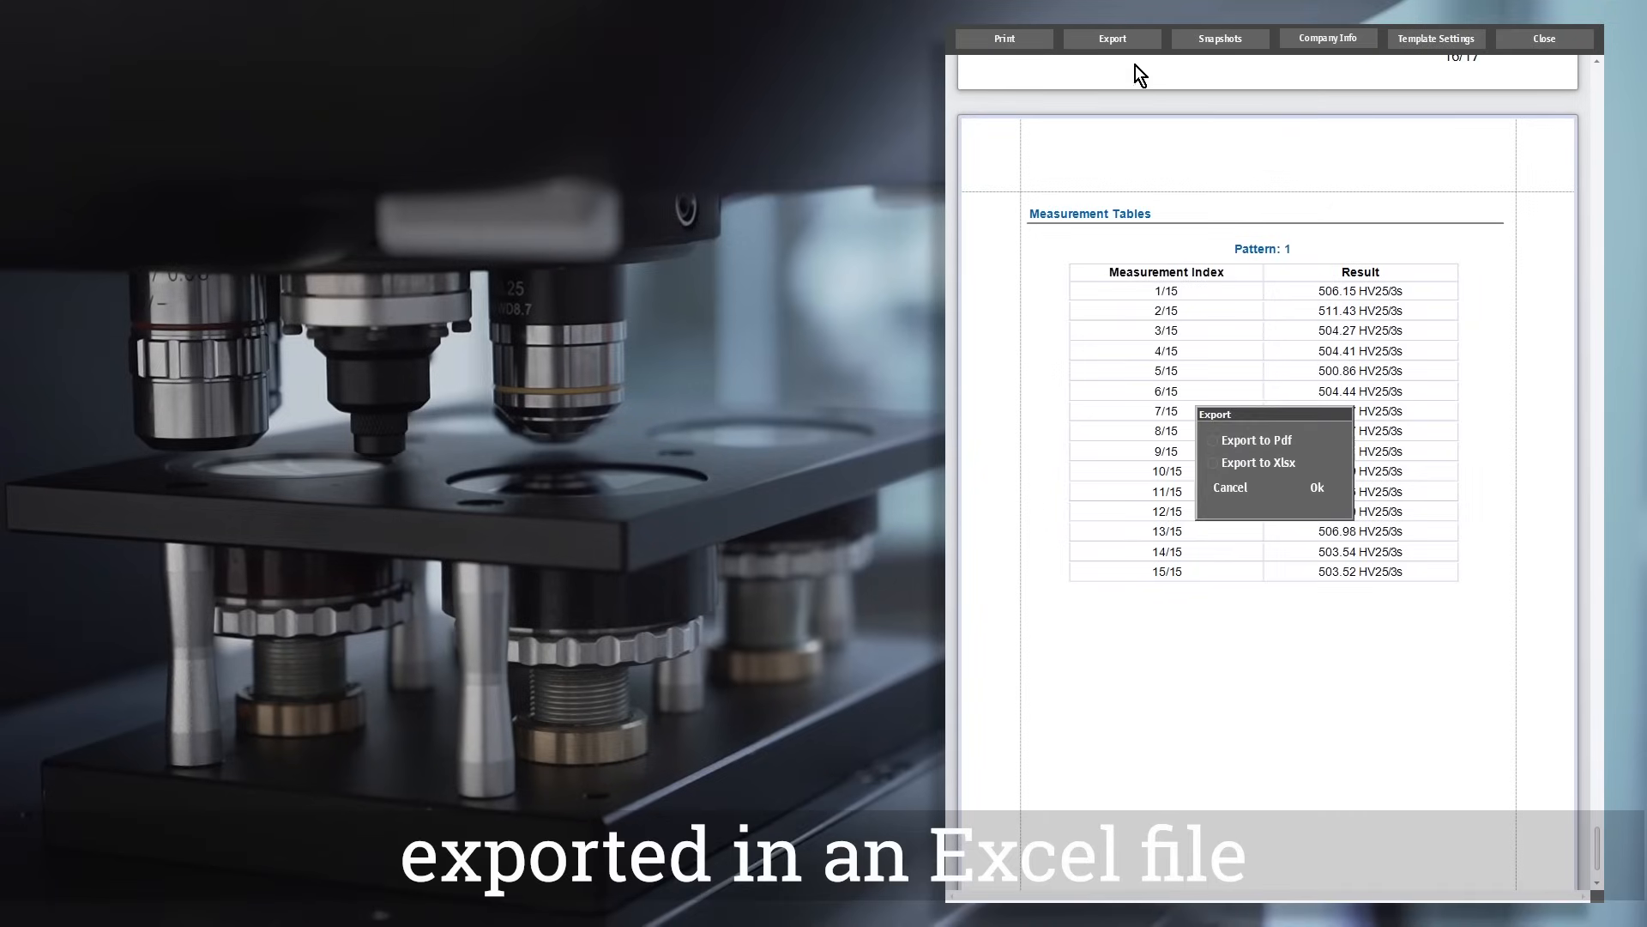